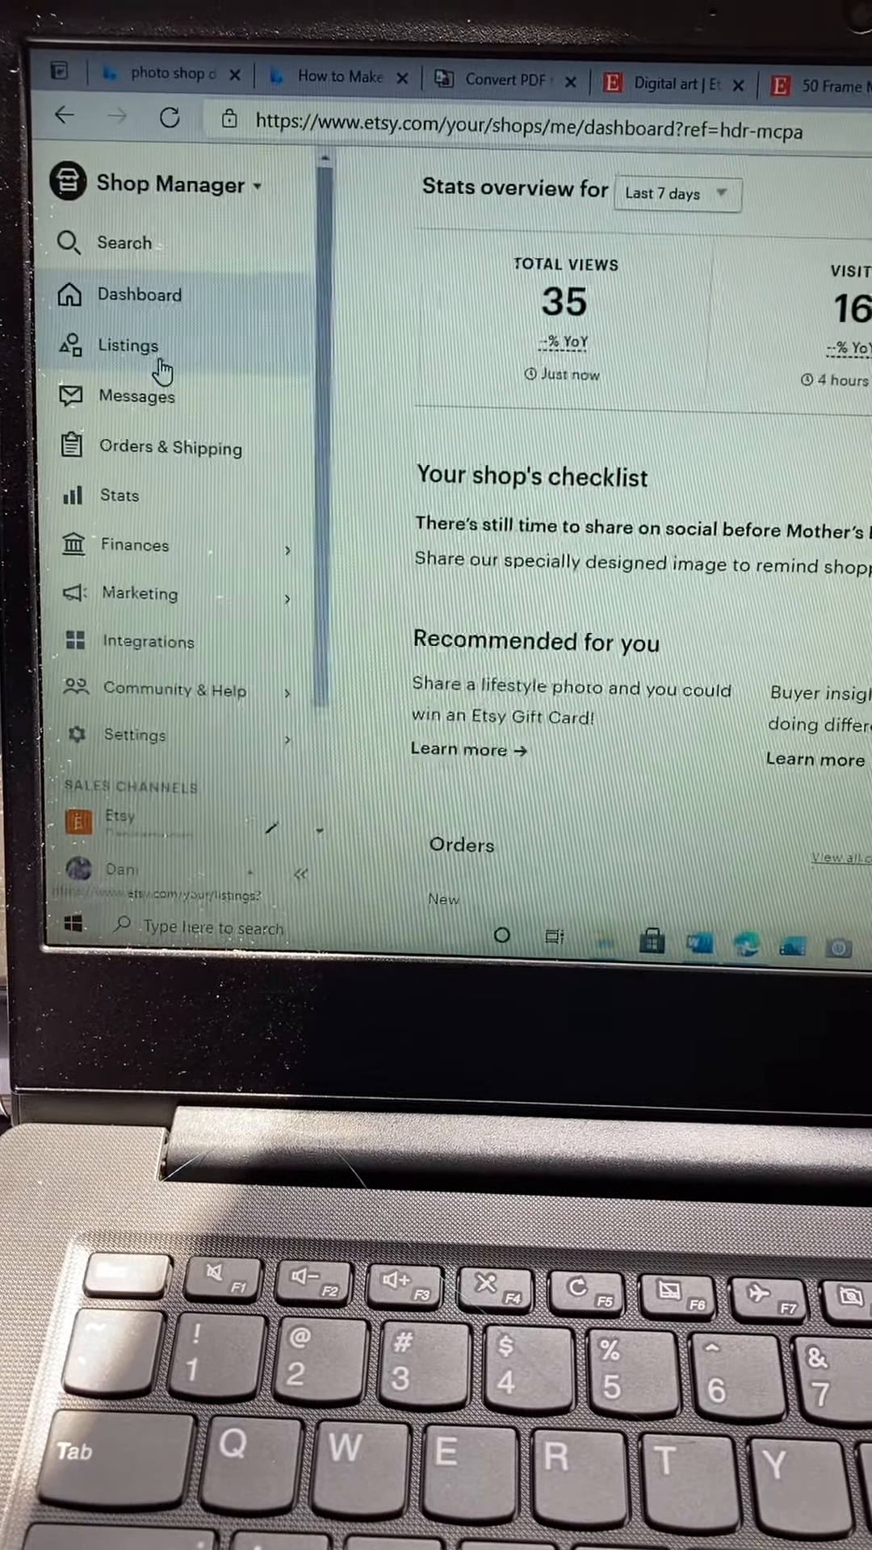
Start a new listing from the Listings page of Shop Manager.
click(127, 345)
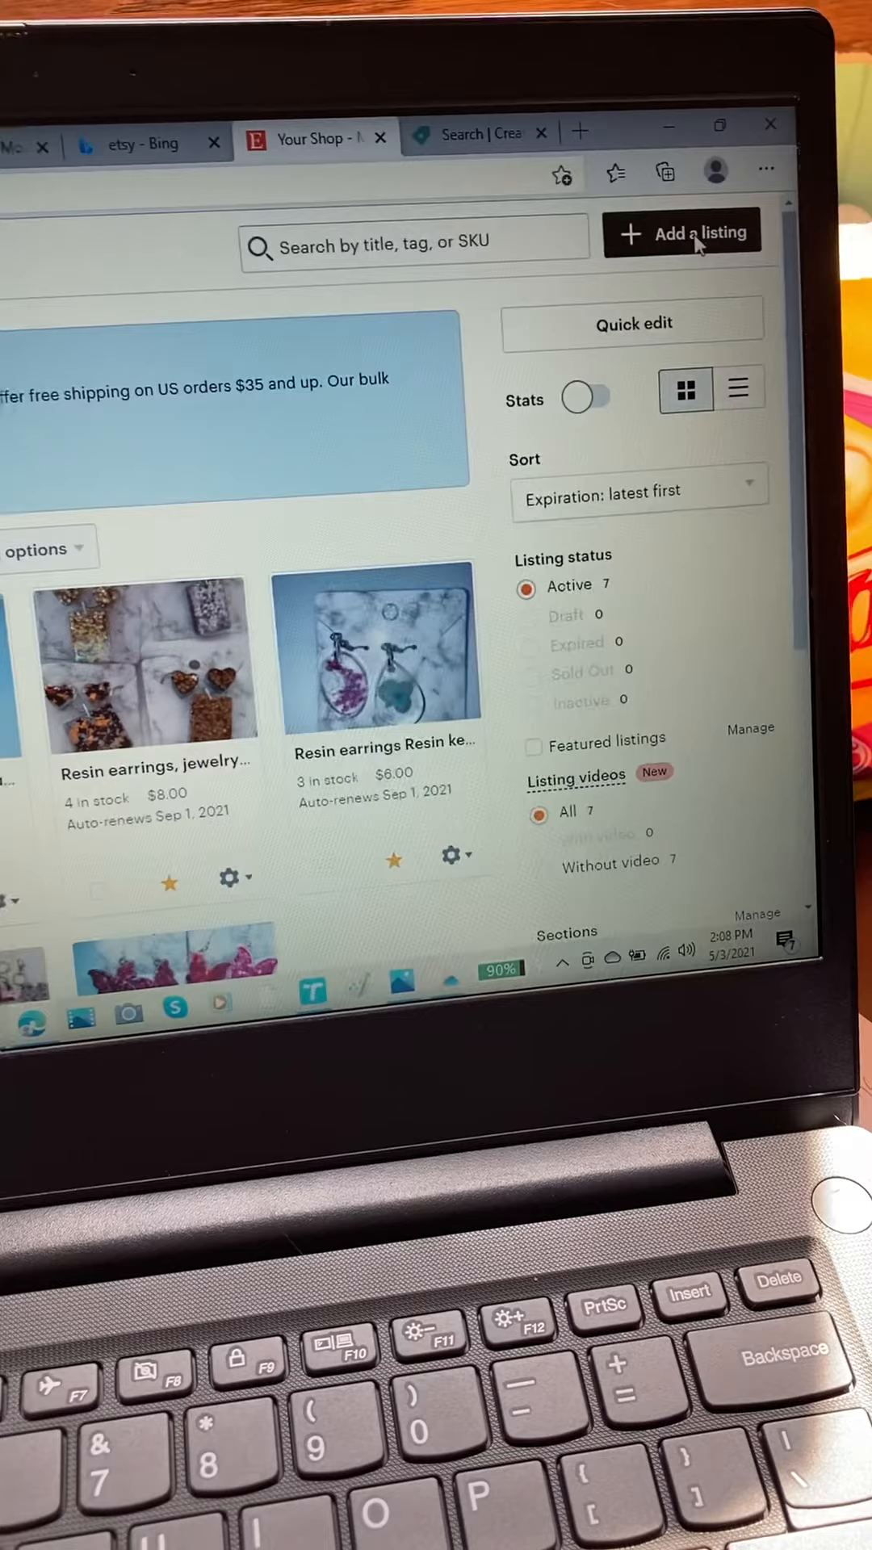
click(684, 233)
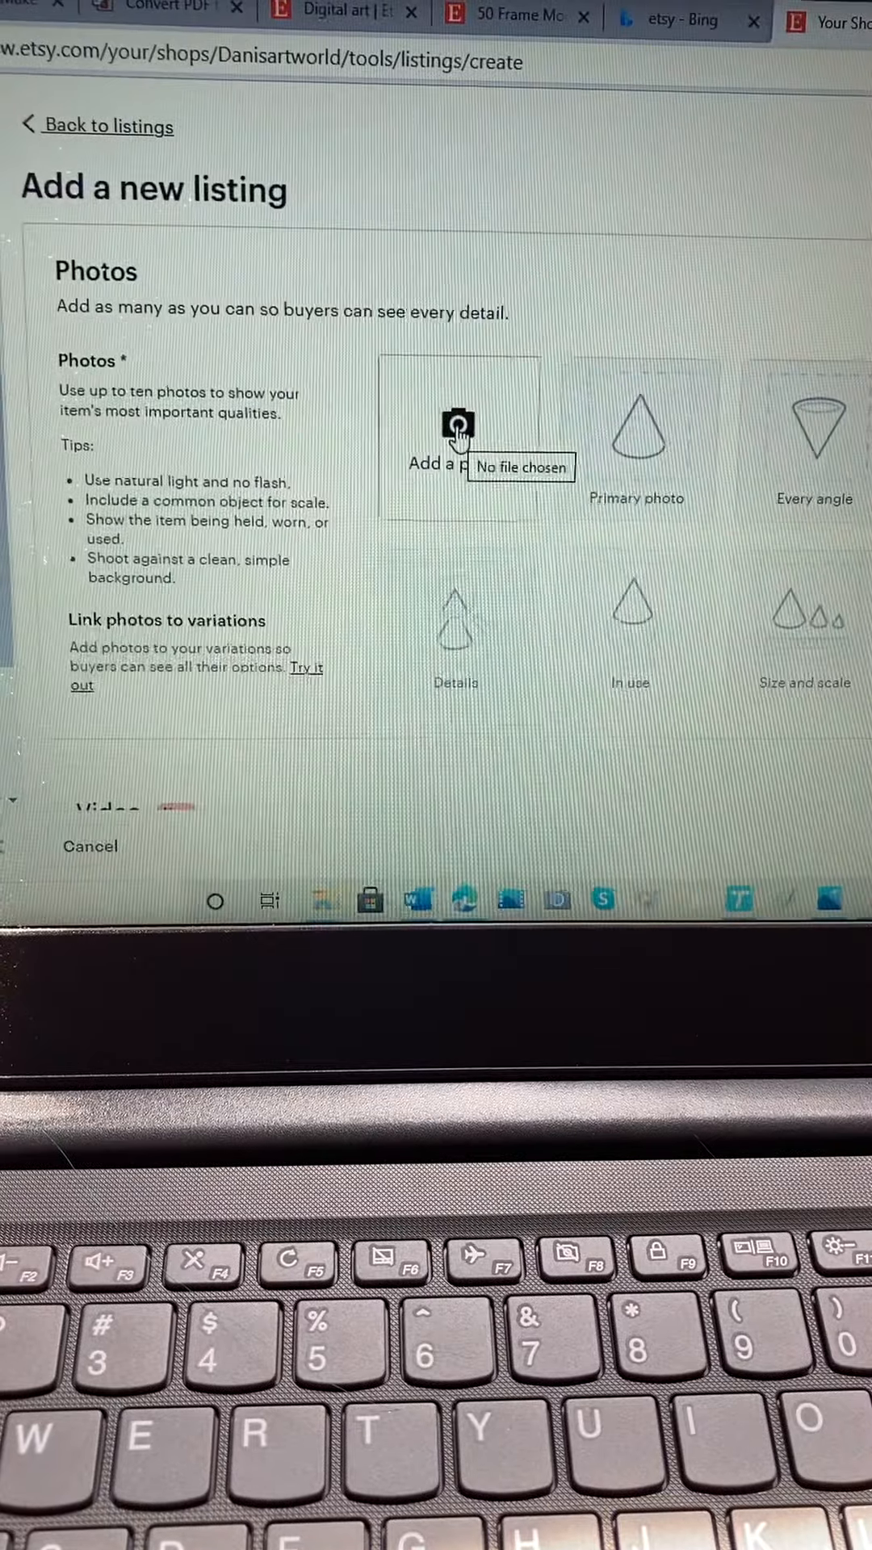
Upload IMG_3160 from the google photos folder as the primary listing photo.
click(458, 431)
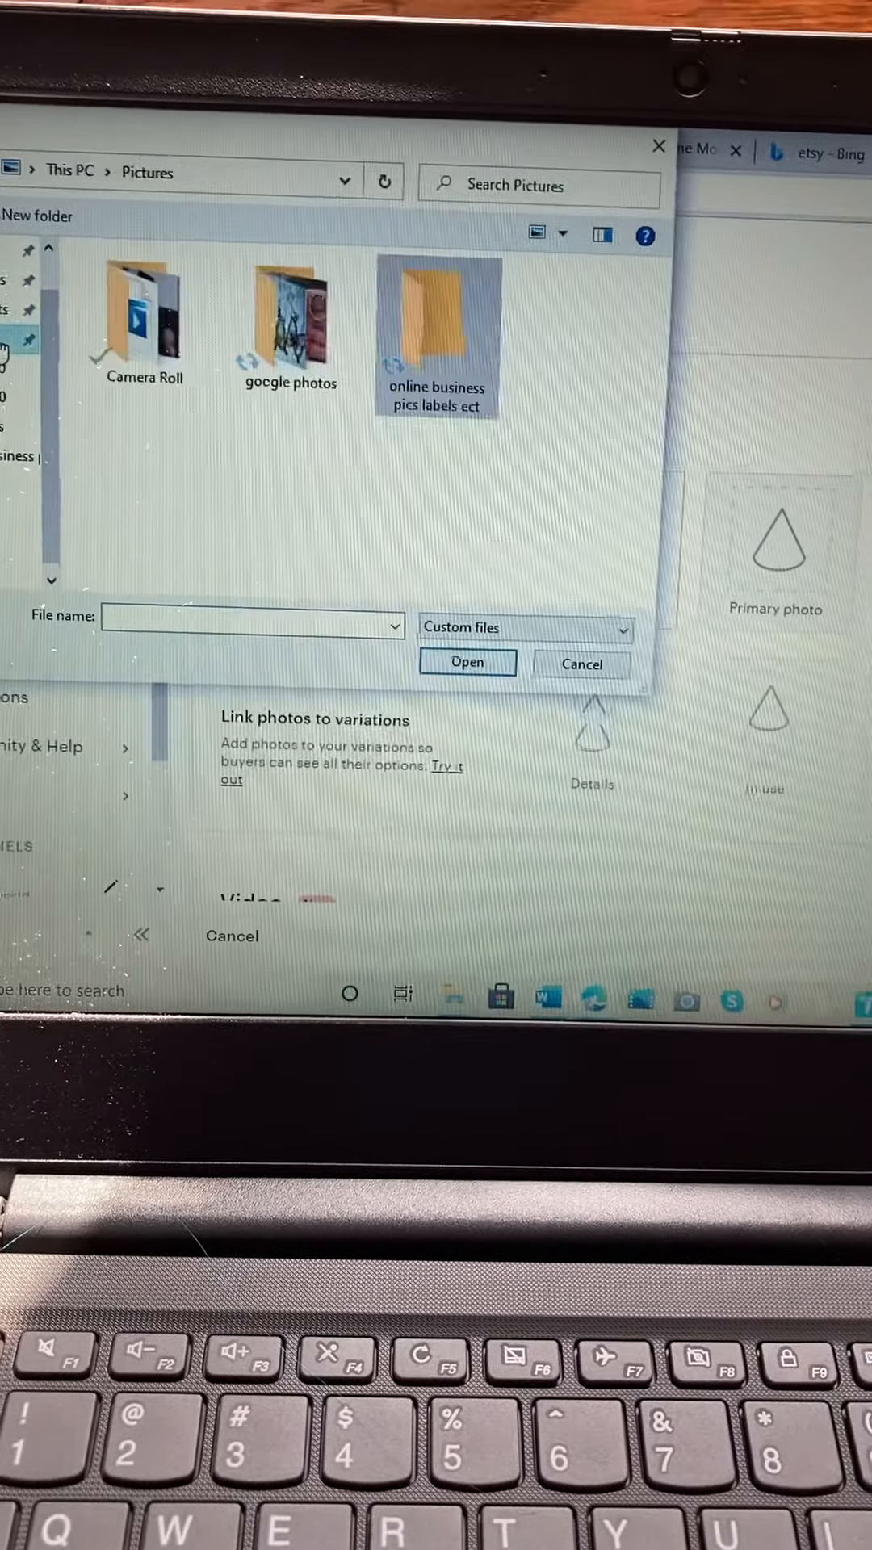
double_click(290, 314)
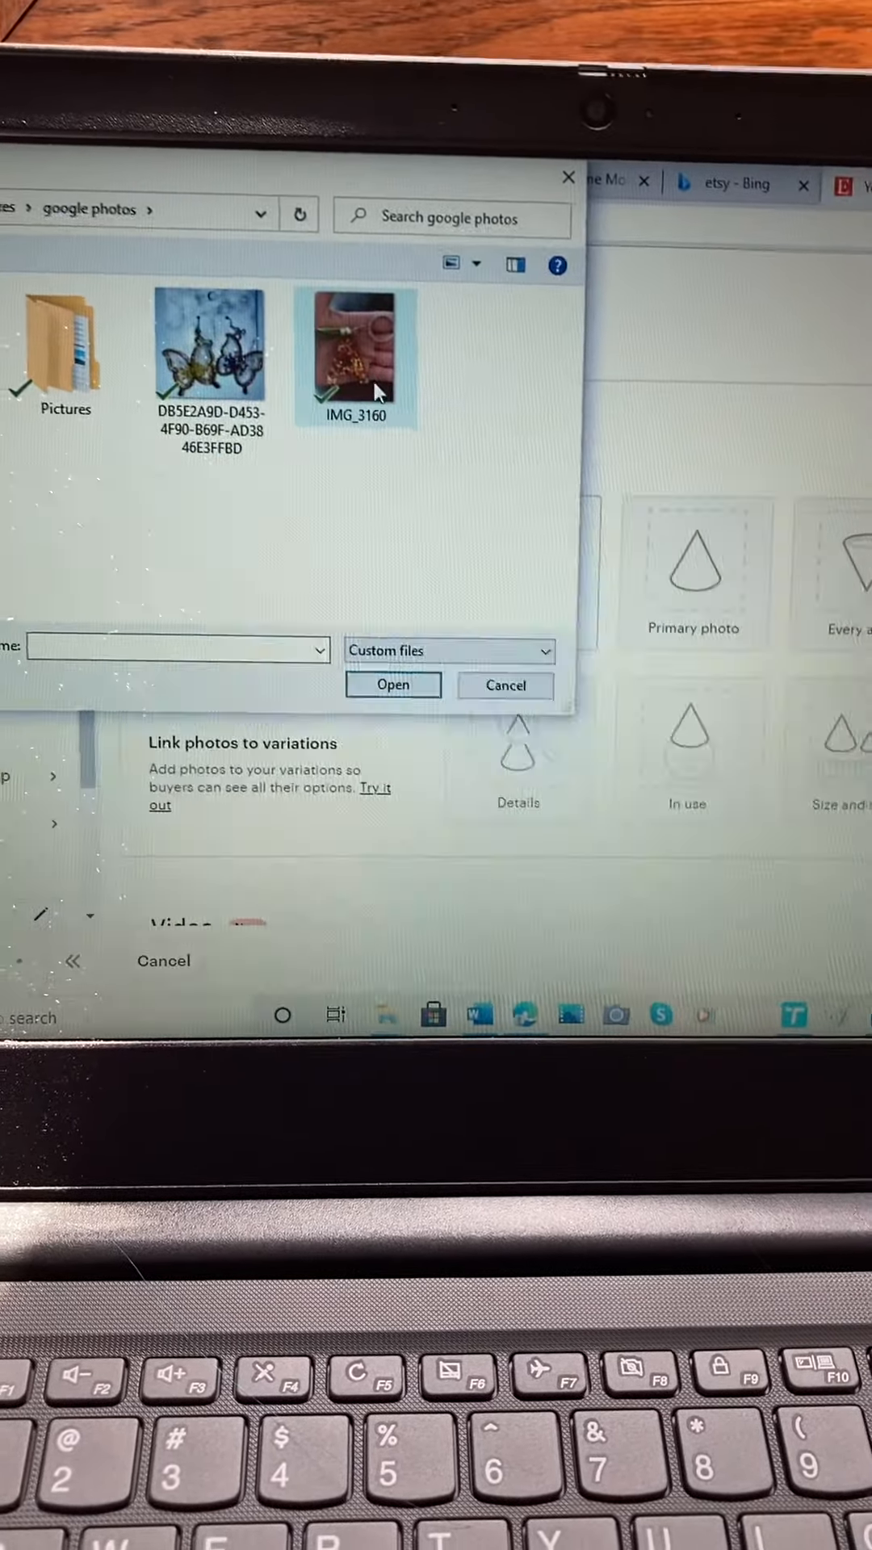
click(393, 686)
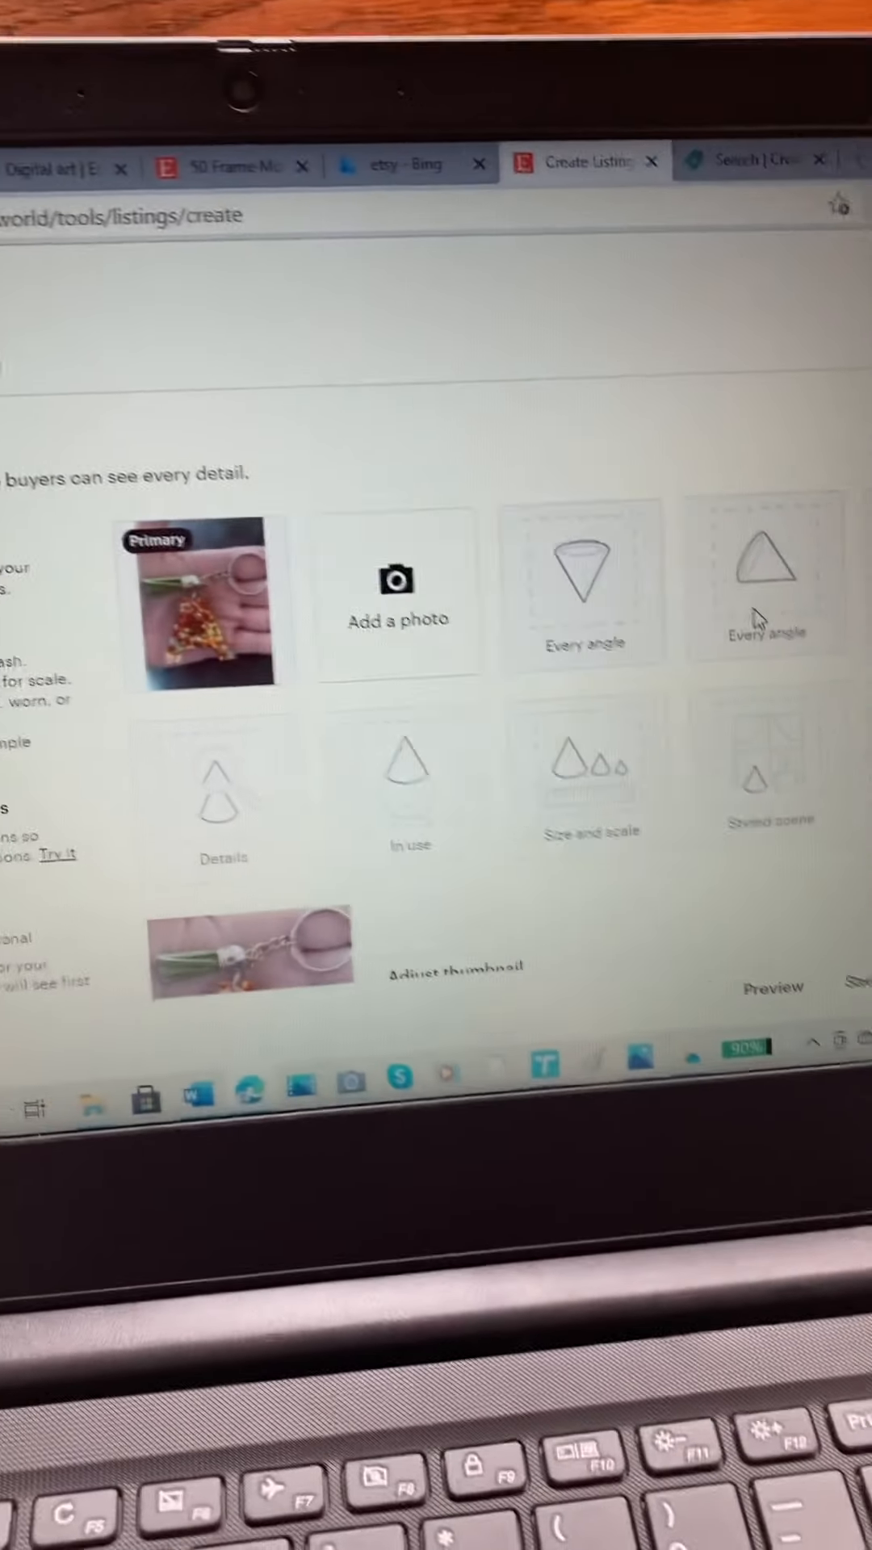
Set the listing category to Keychains and scroll down to Variations.
scroll(down, 3)
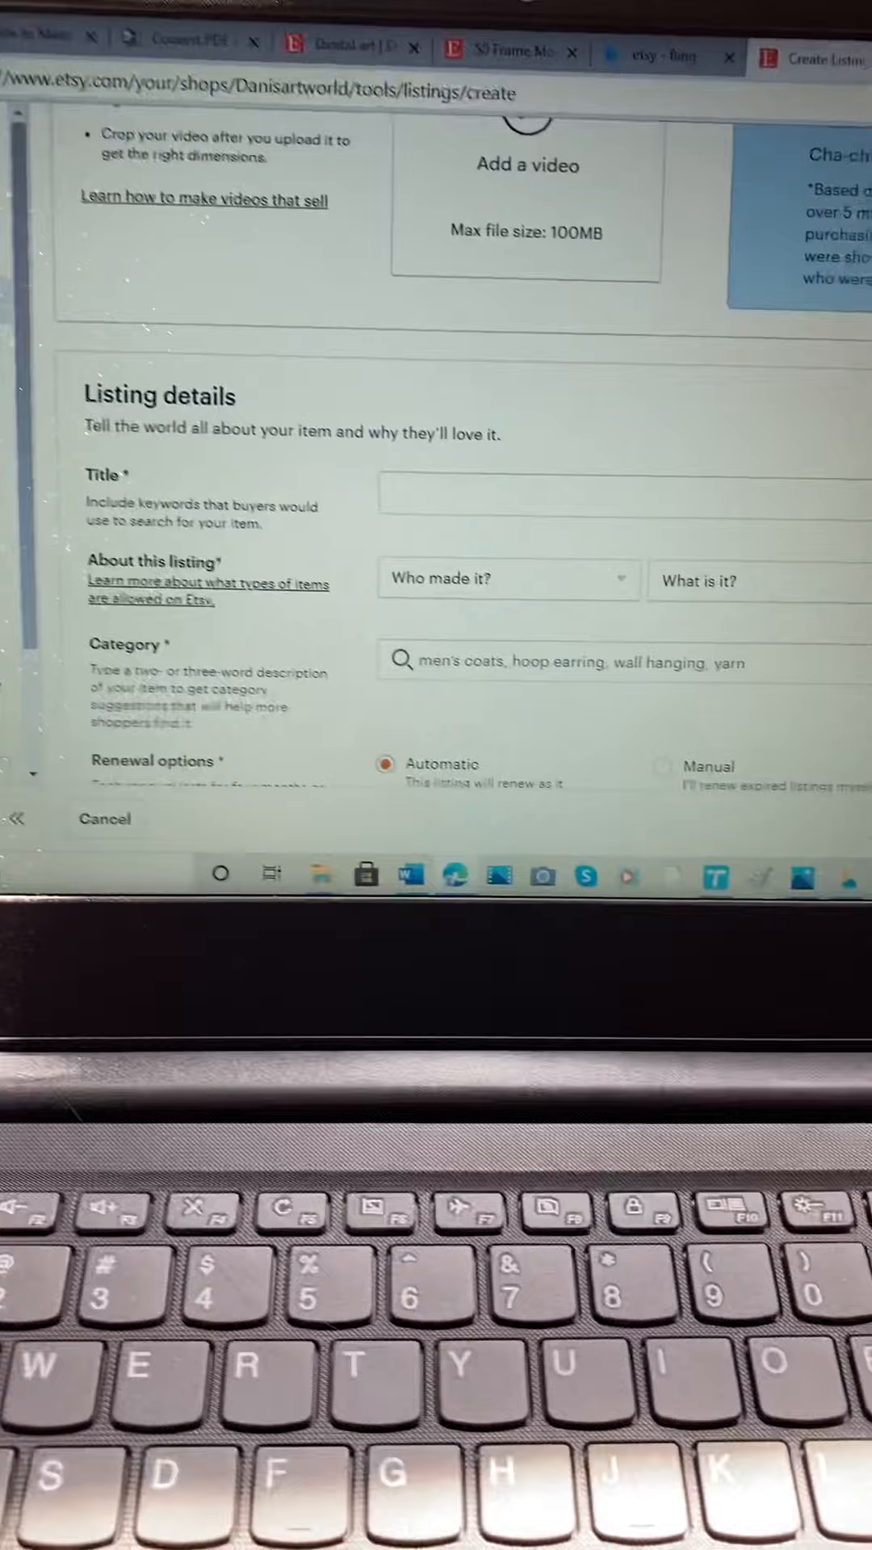
scroll(down, 3)
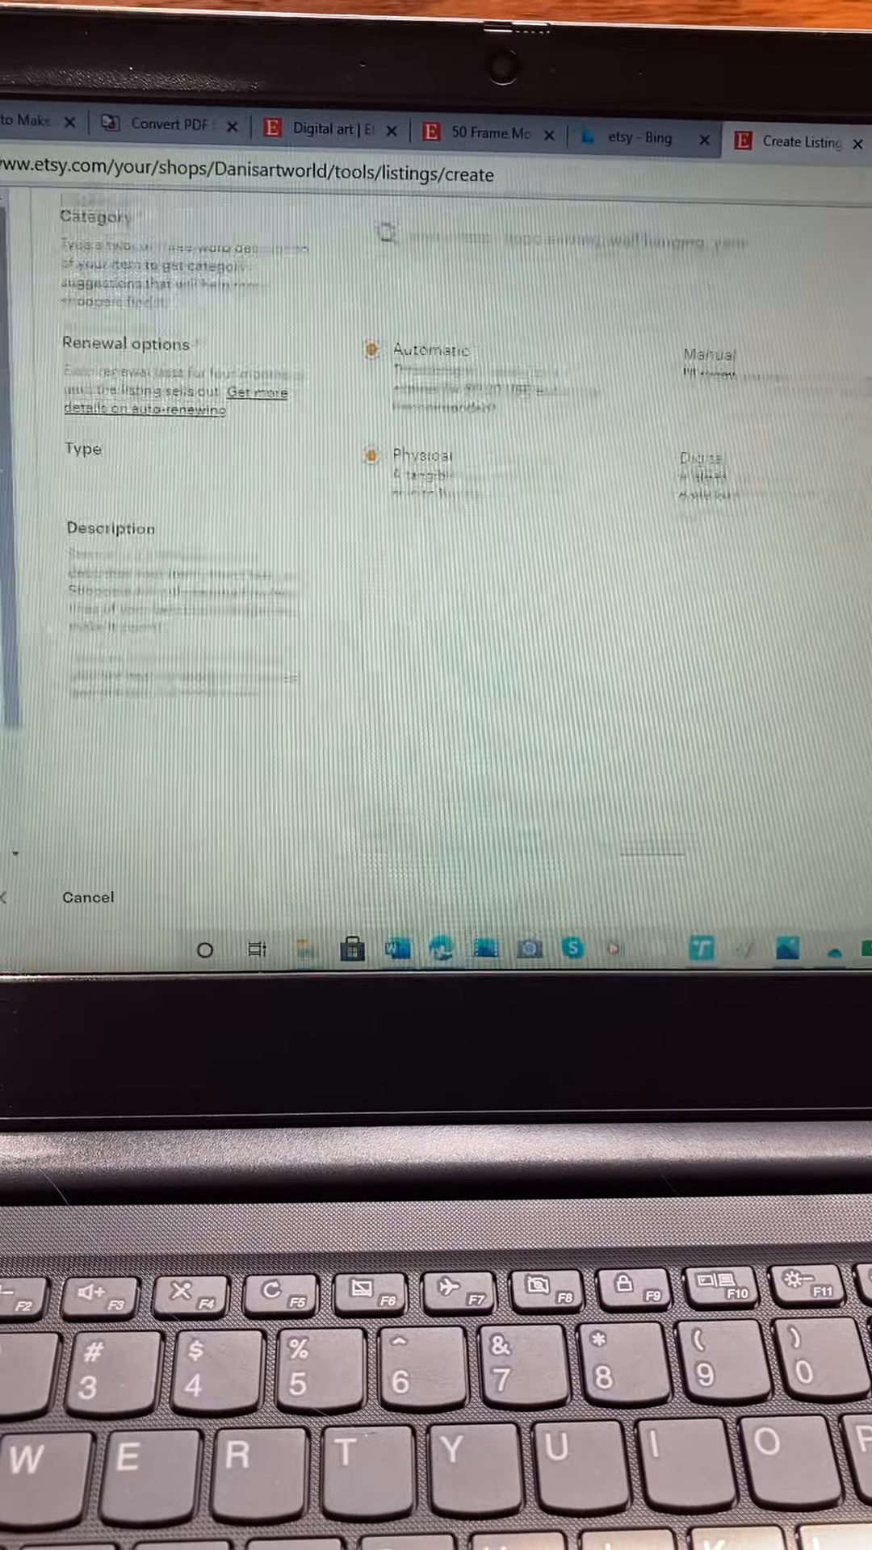
scroll(down, 3)
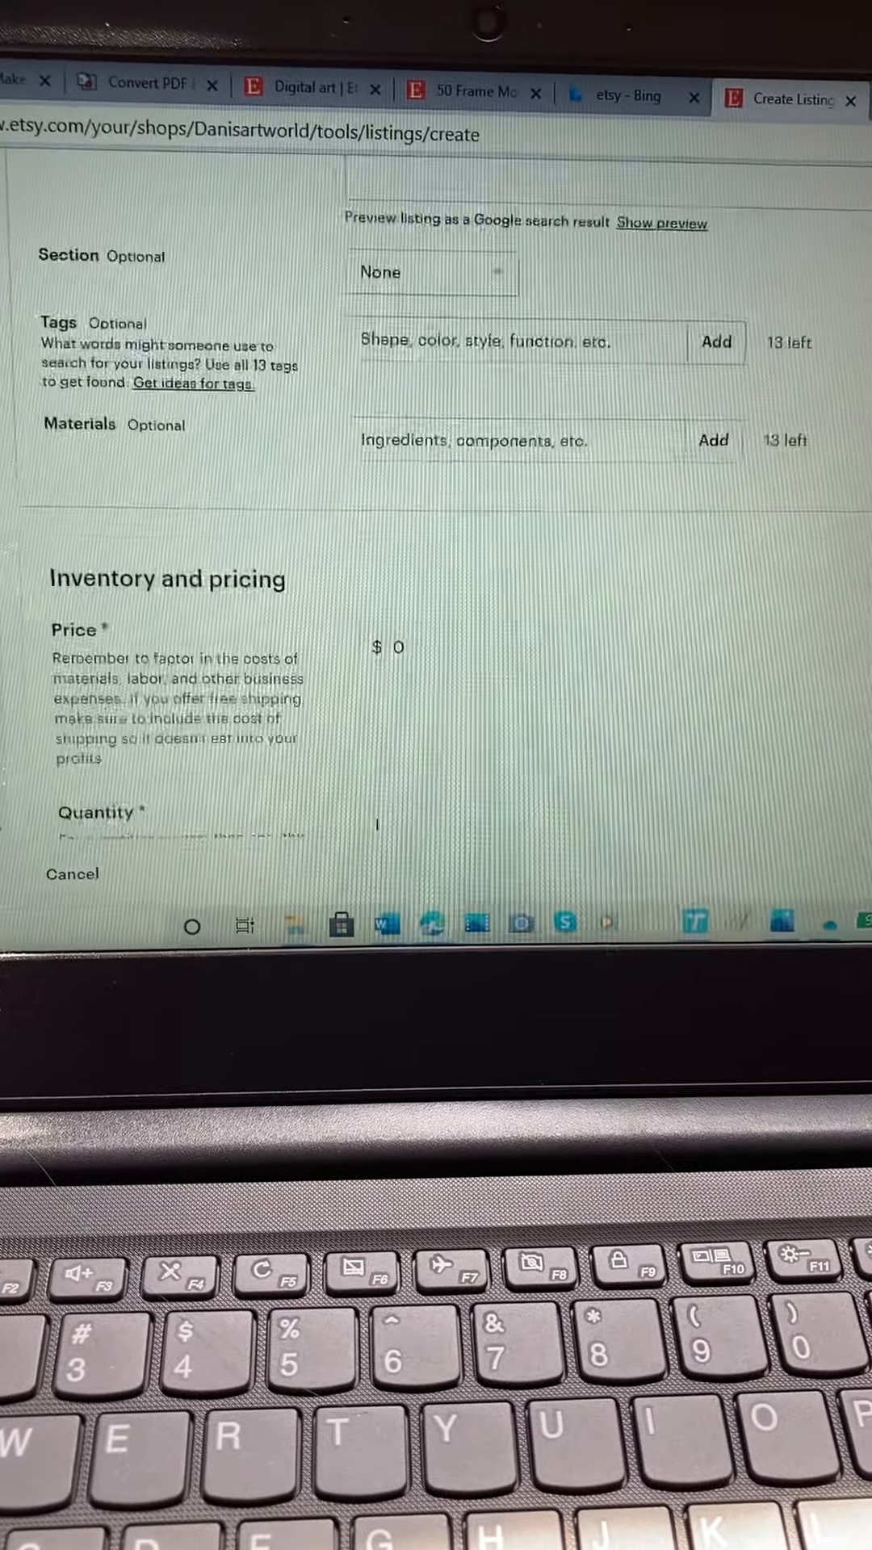
scroll(down, 3)
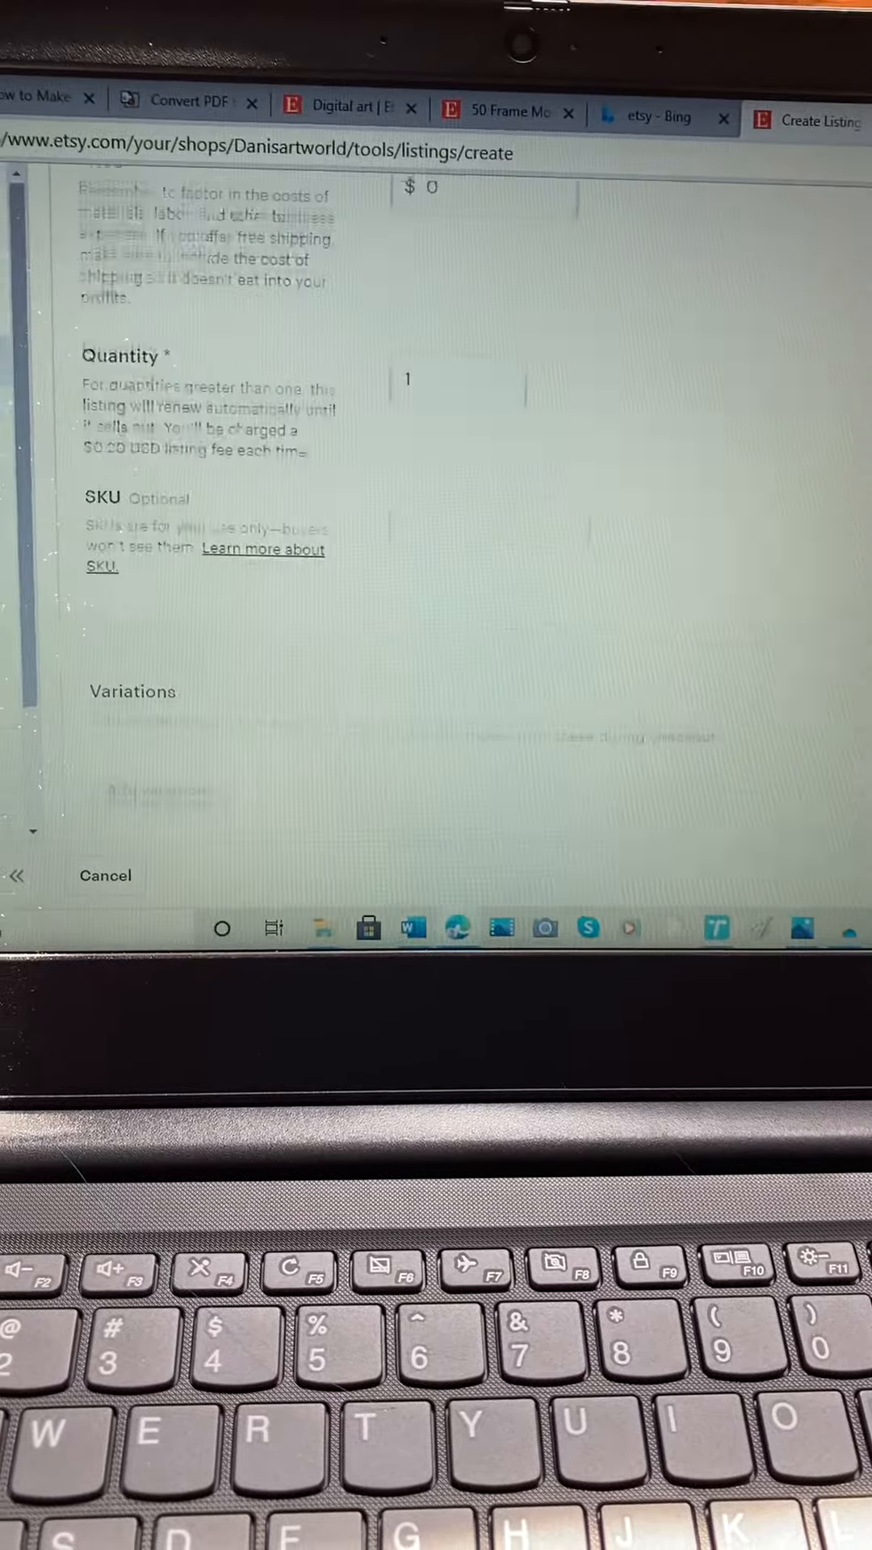
scroll(down, 3)
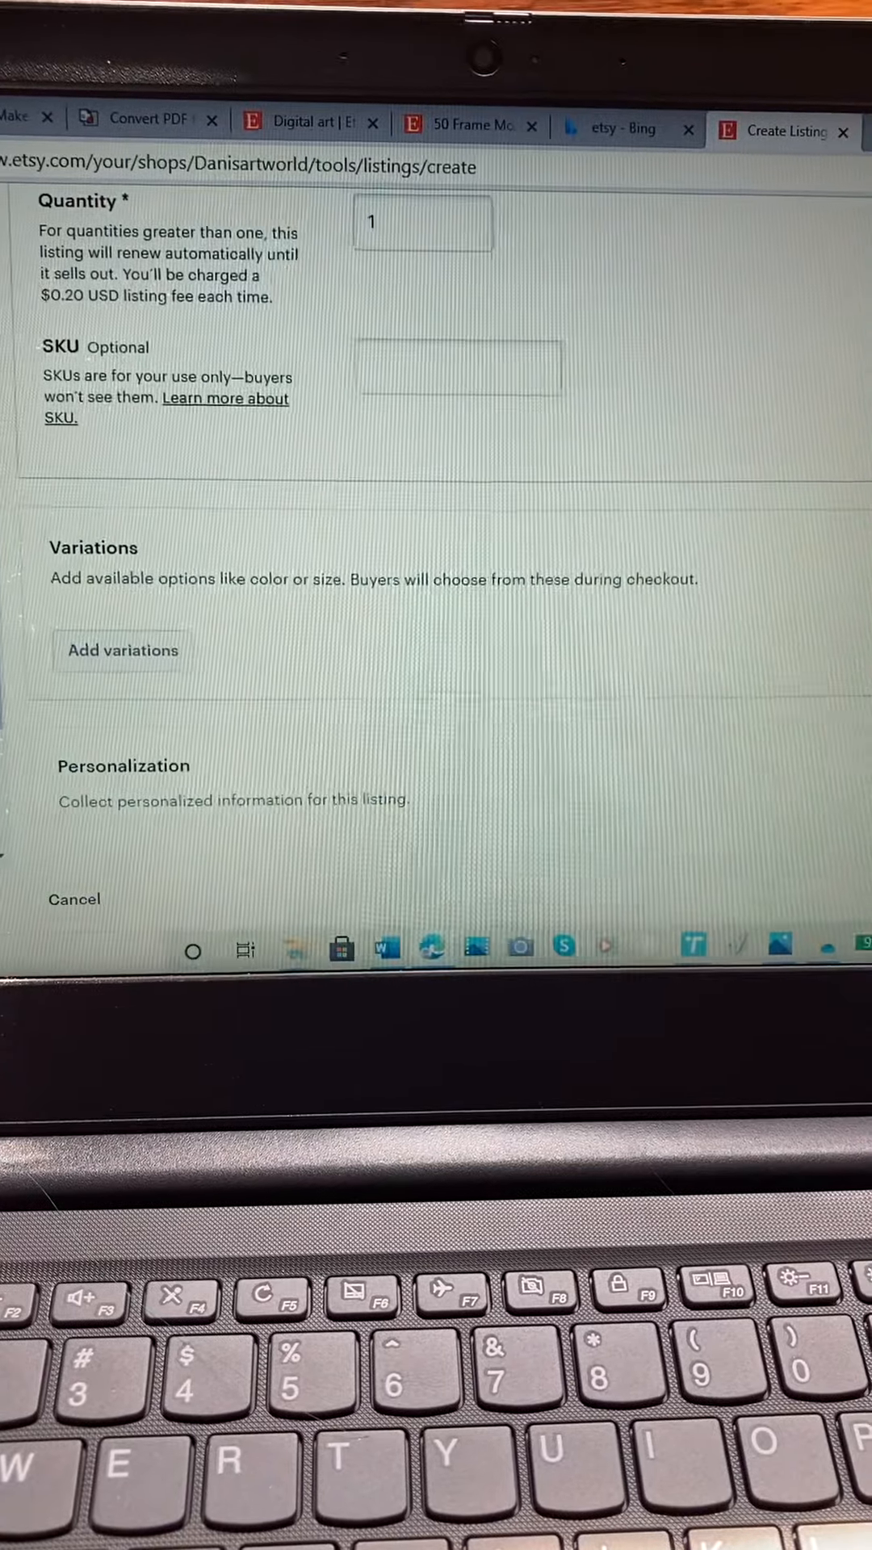
scroll(down, 3)
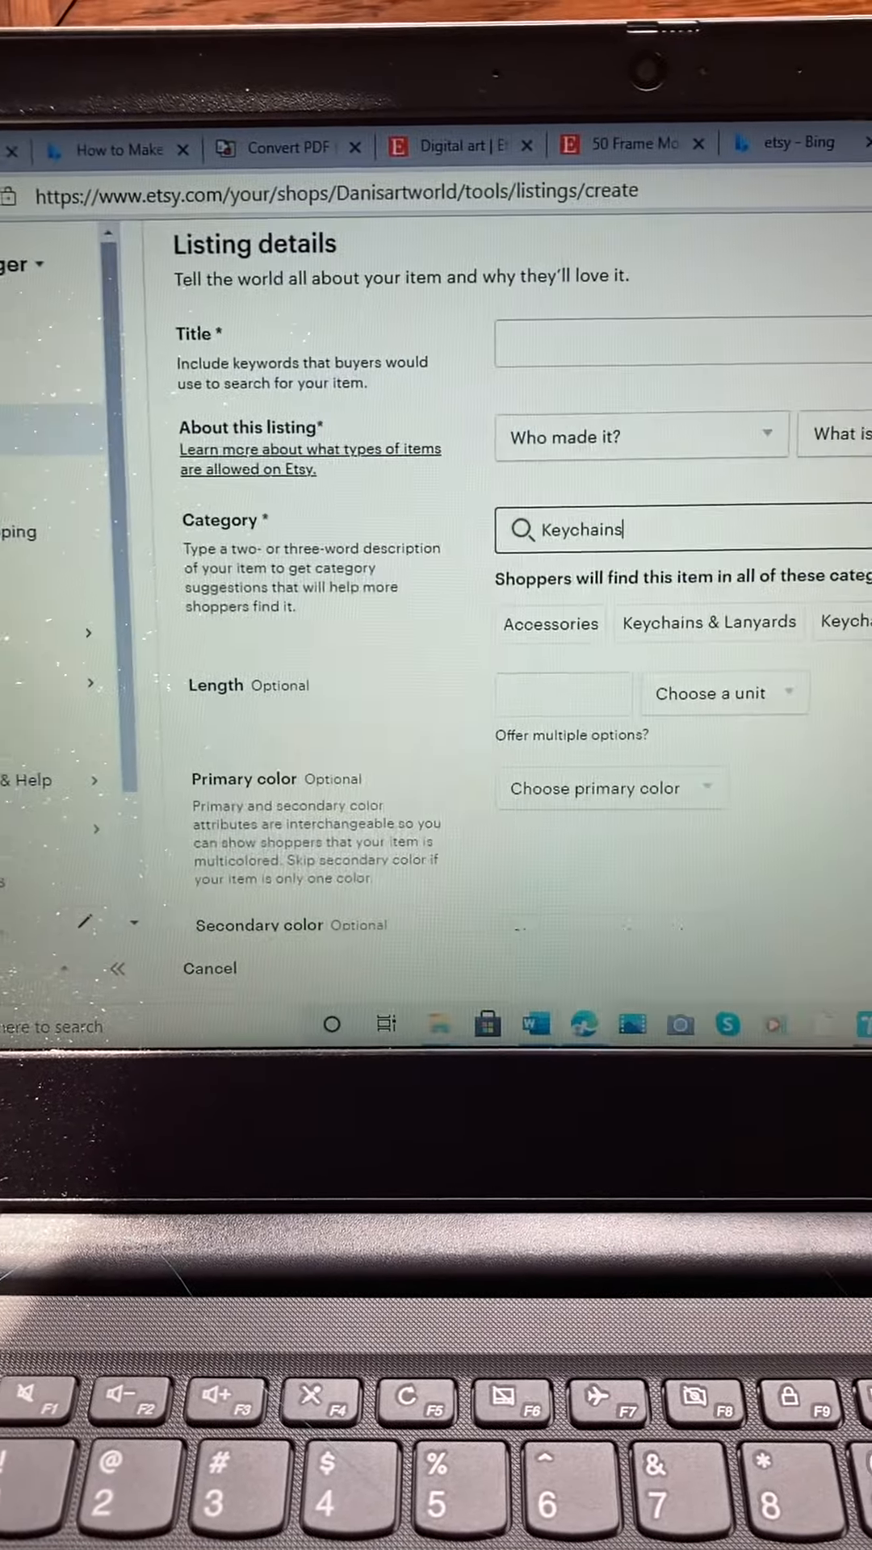
scroll(down, 3)
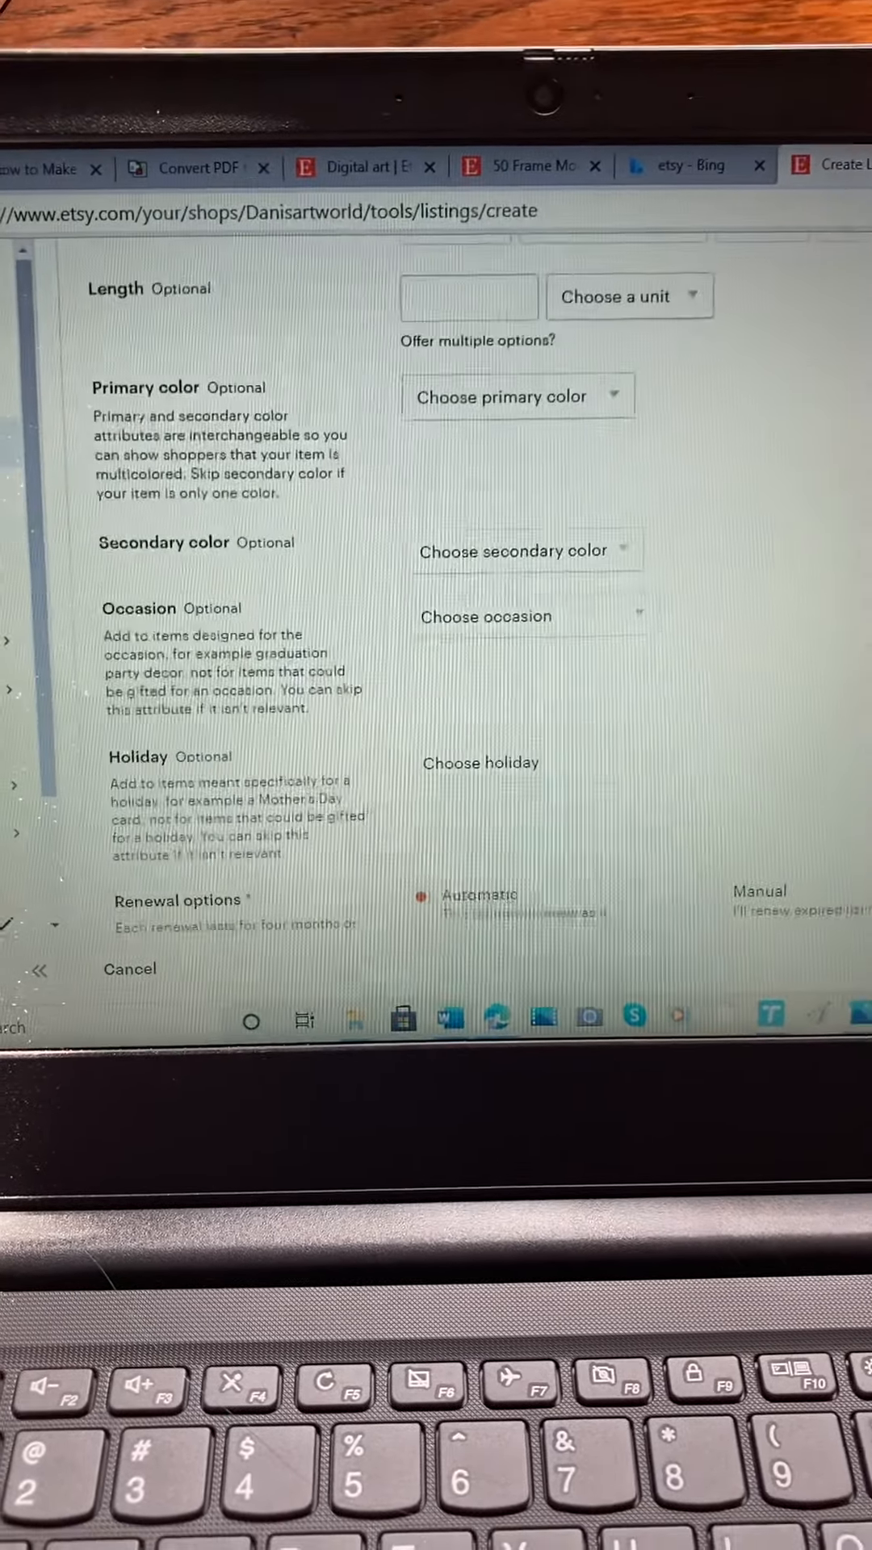
scroll(down, 3)
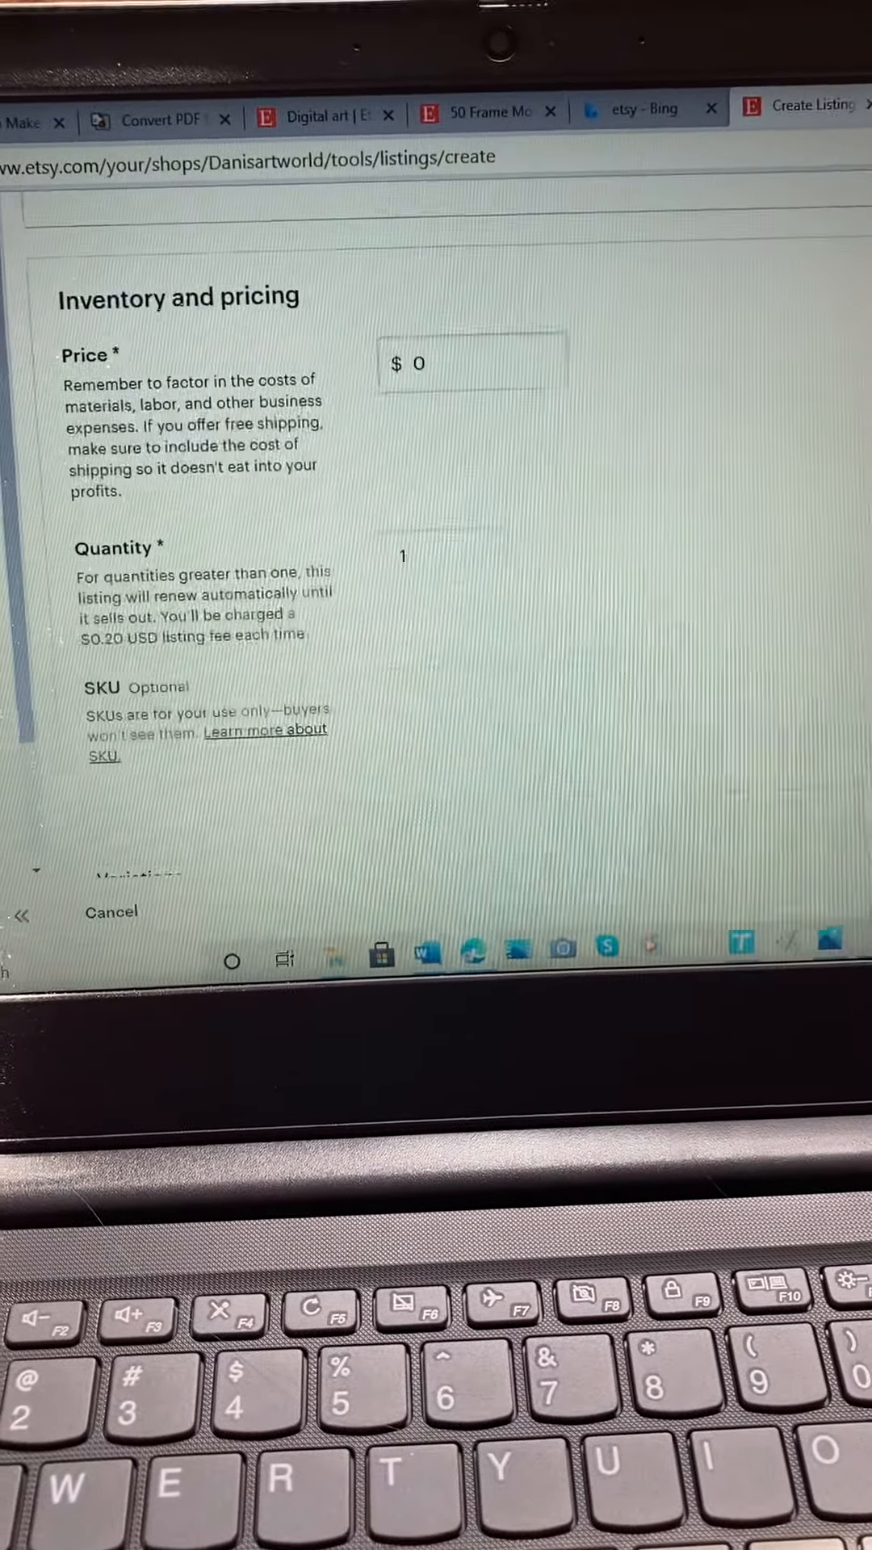
scroll(down, 3)
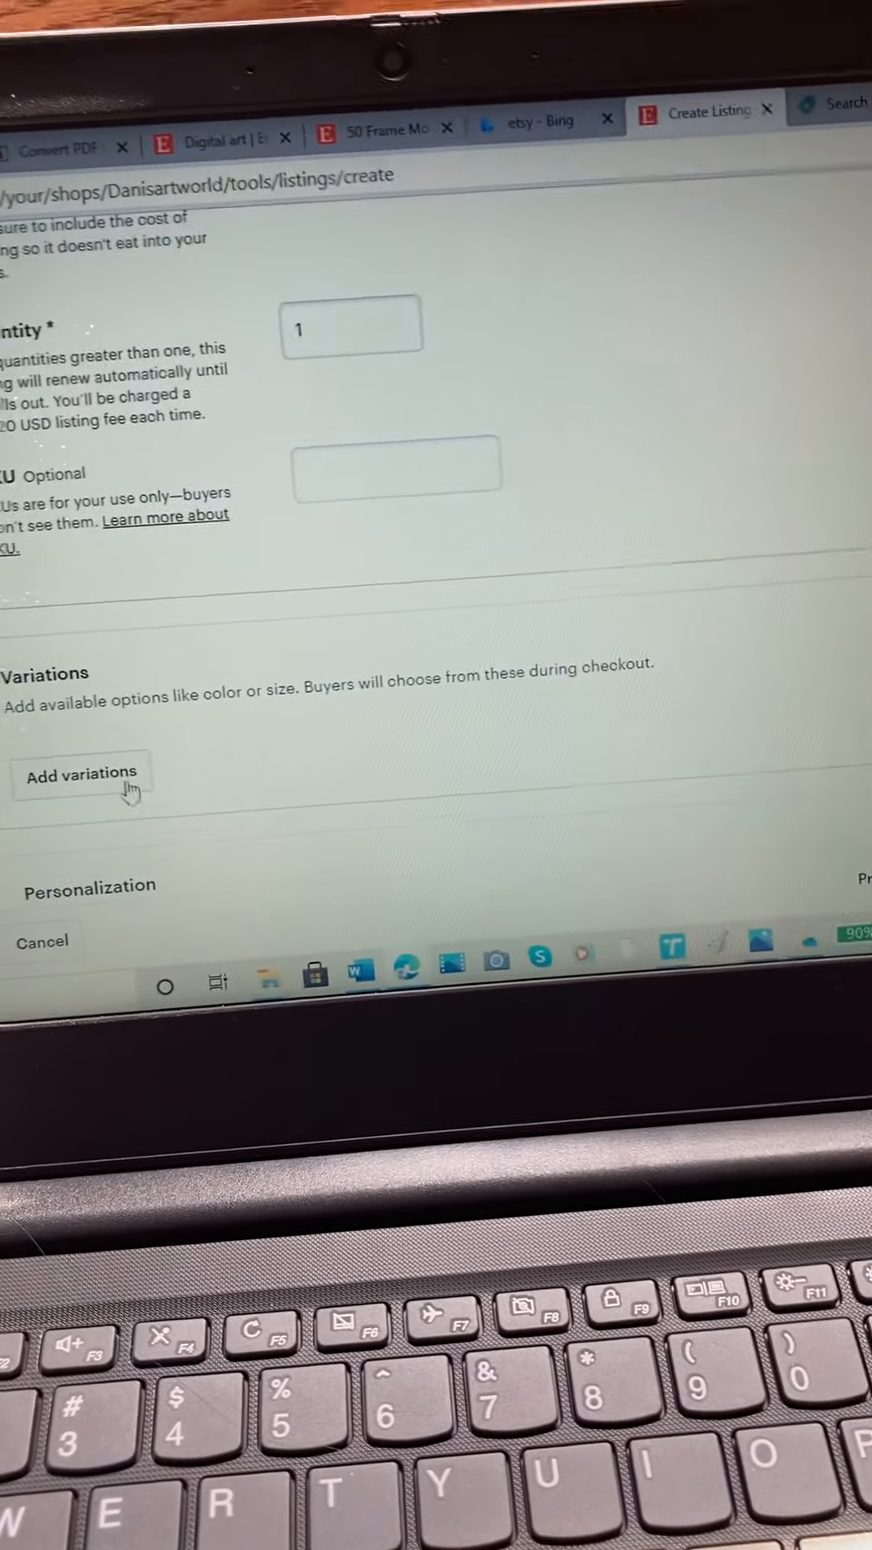
Create custom variation 'A' with options A, B, C, varying prices and quantities.
click(82, 774)
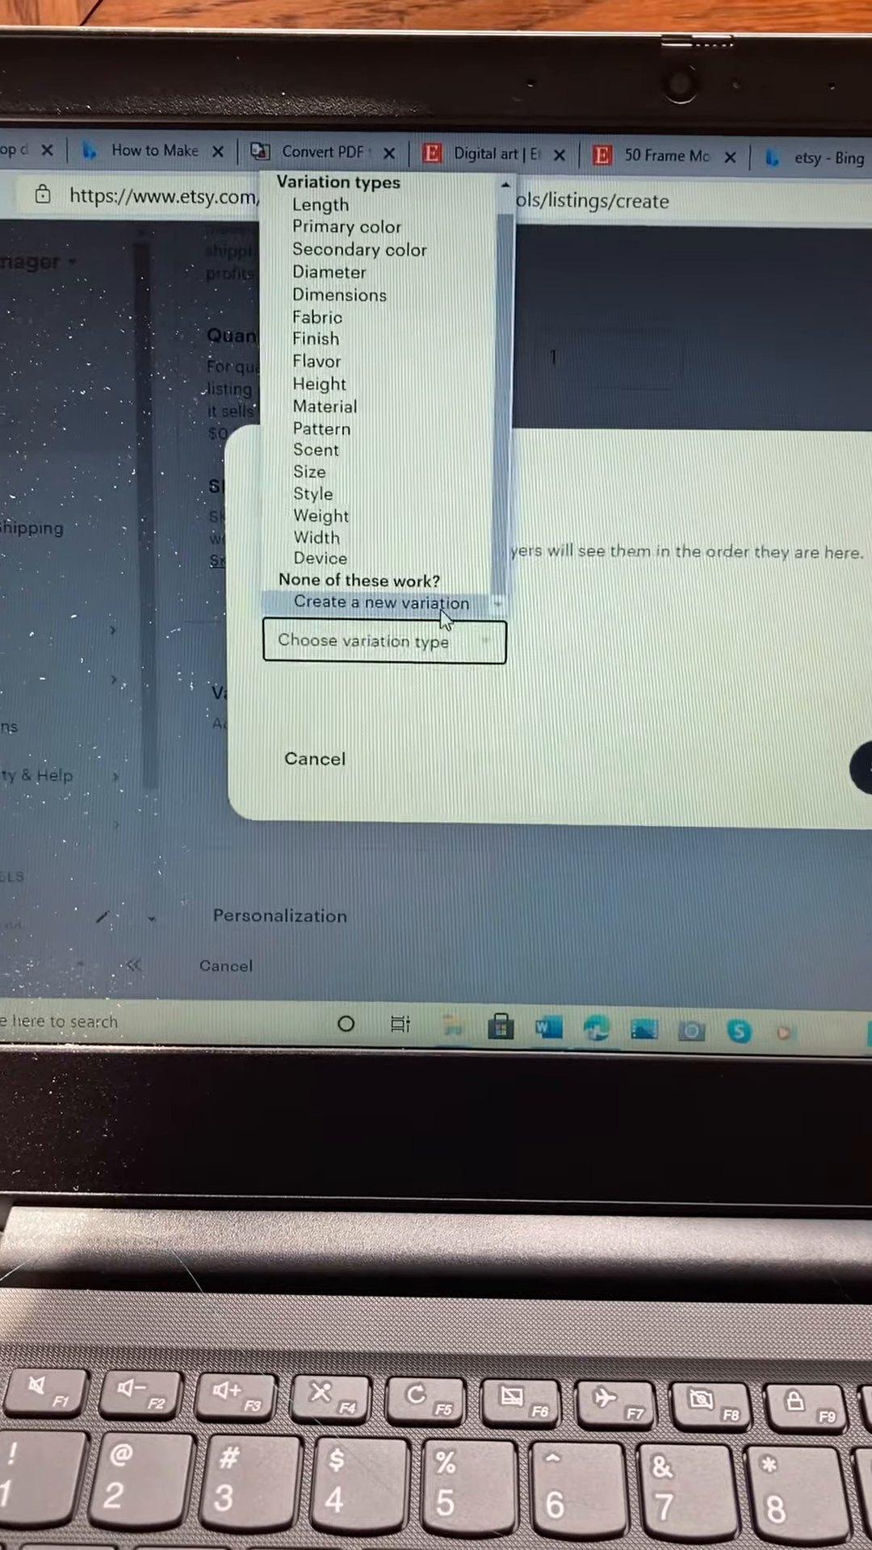
click(383, 602)
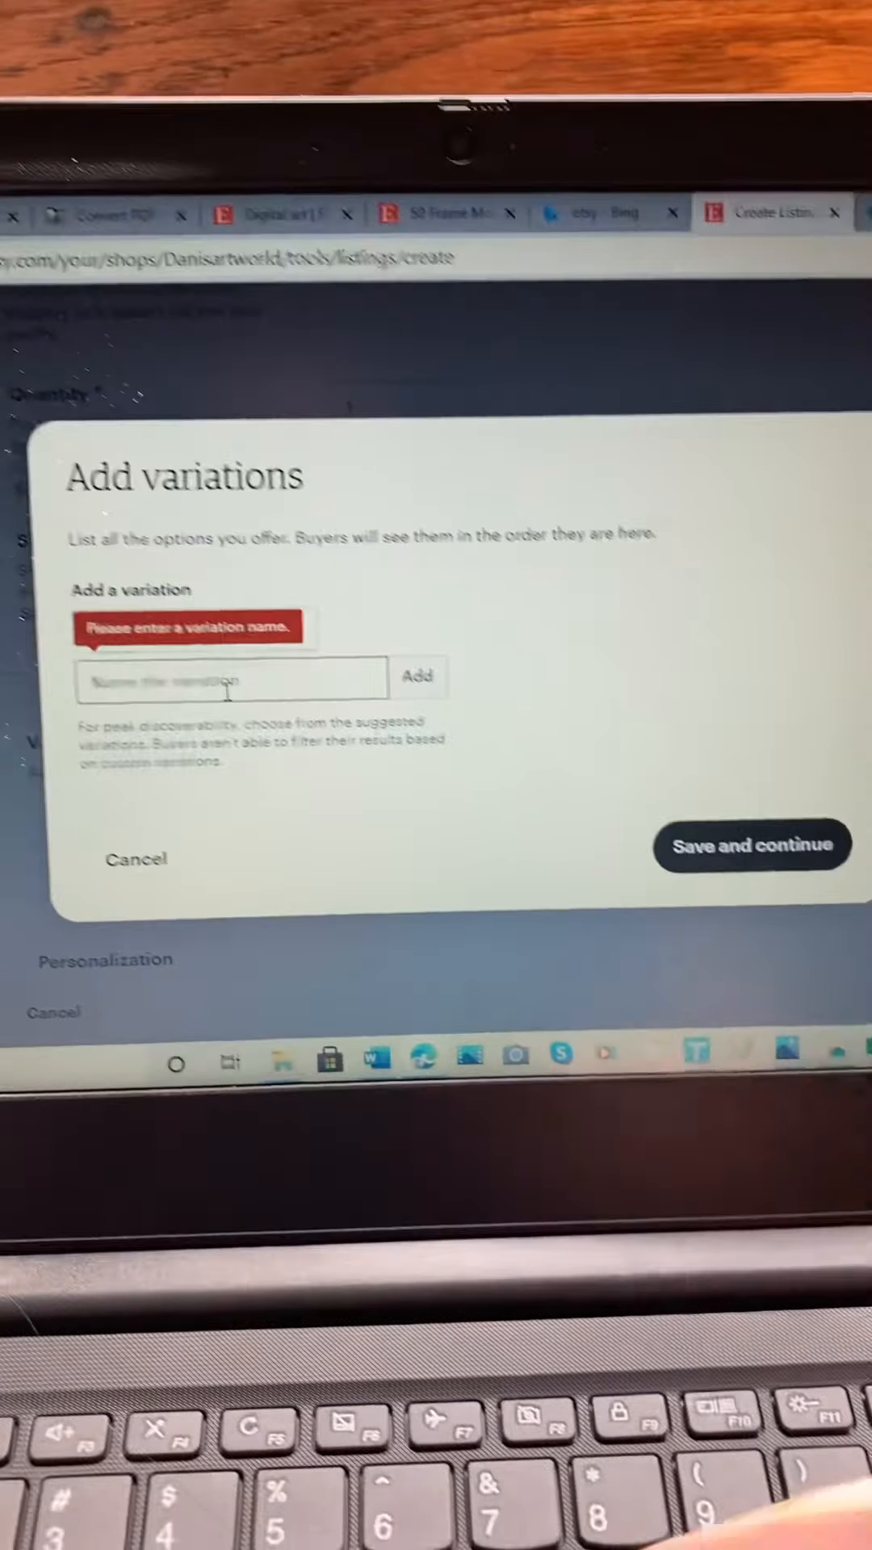
text(A)
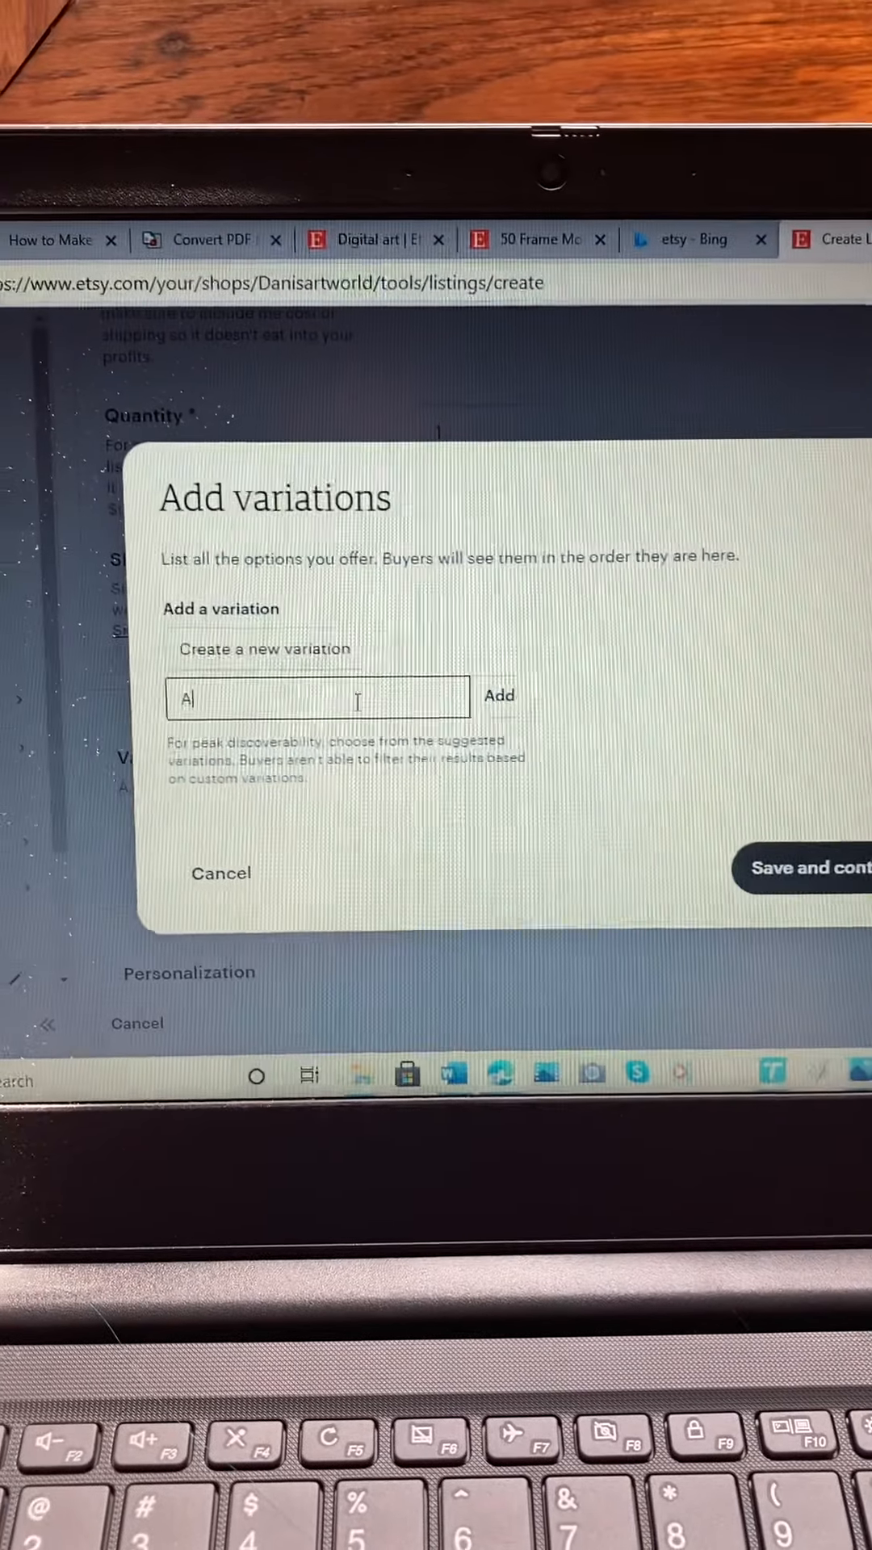
click(499, 695)
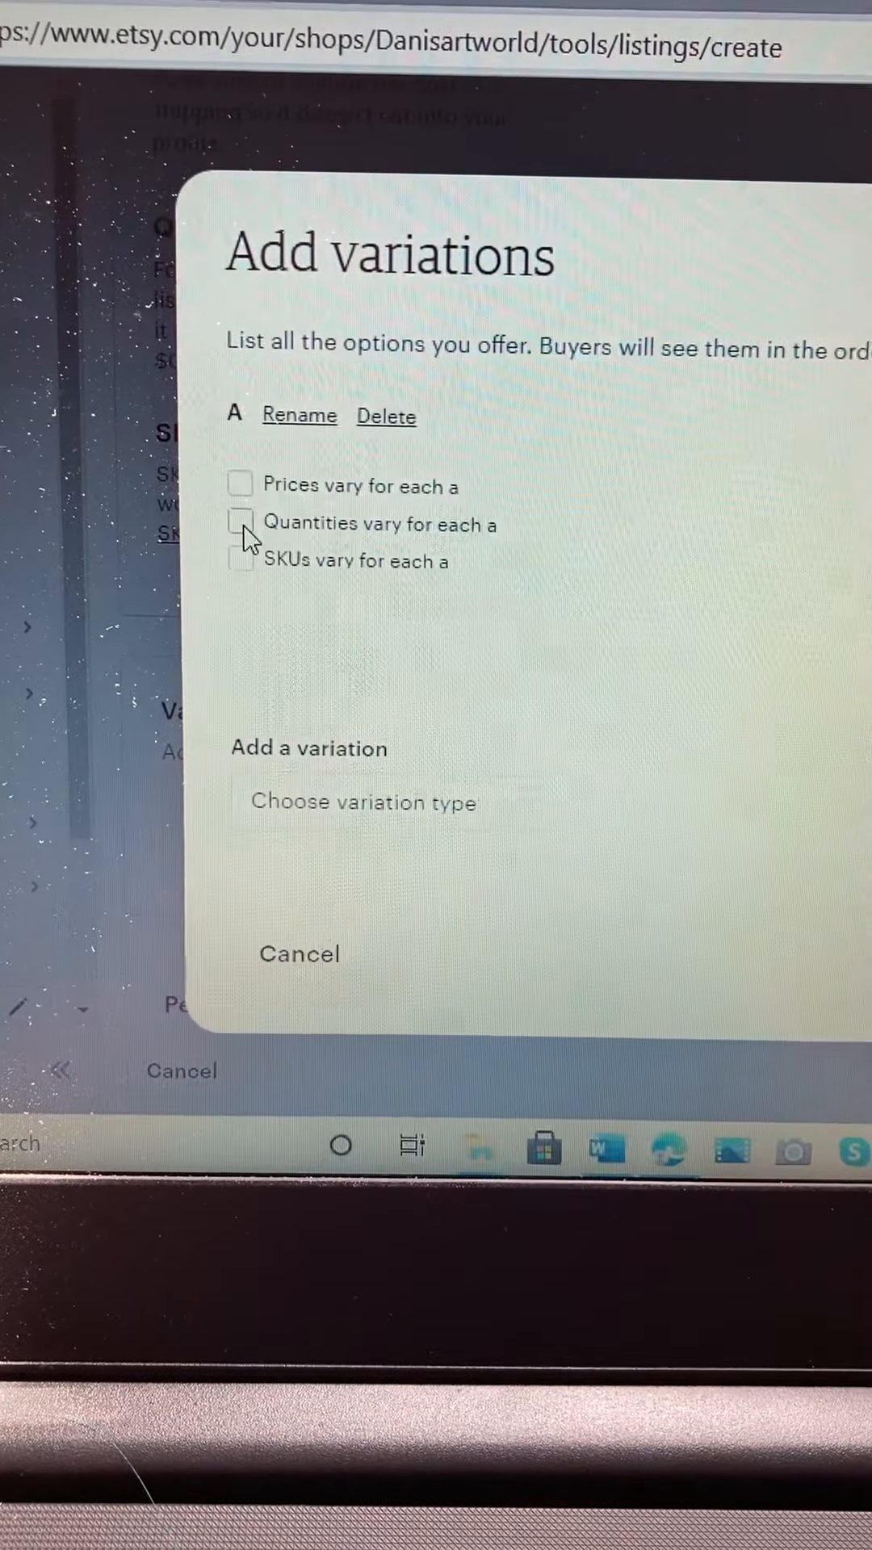
click(237, 546)
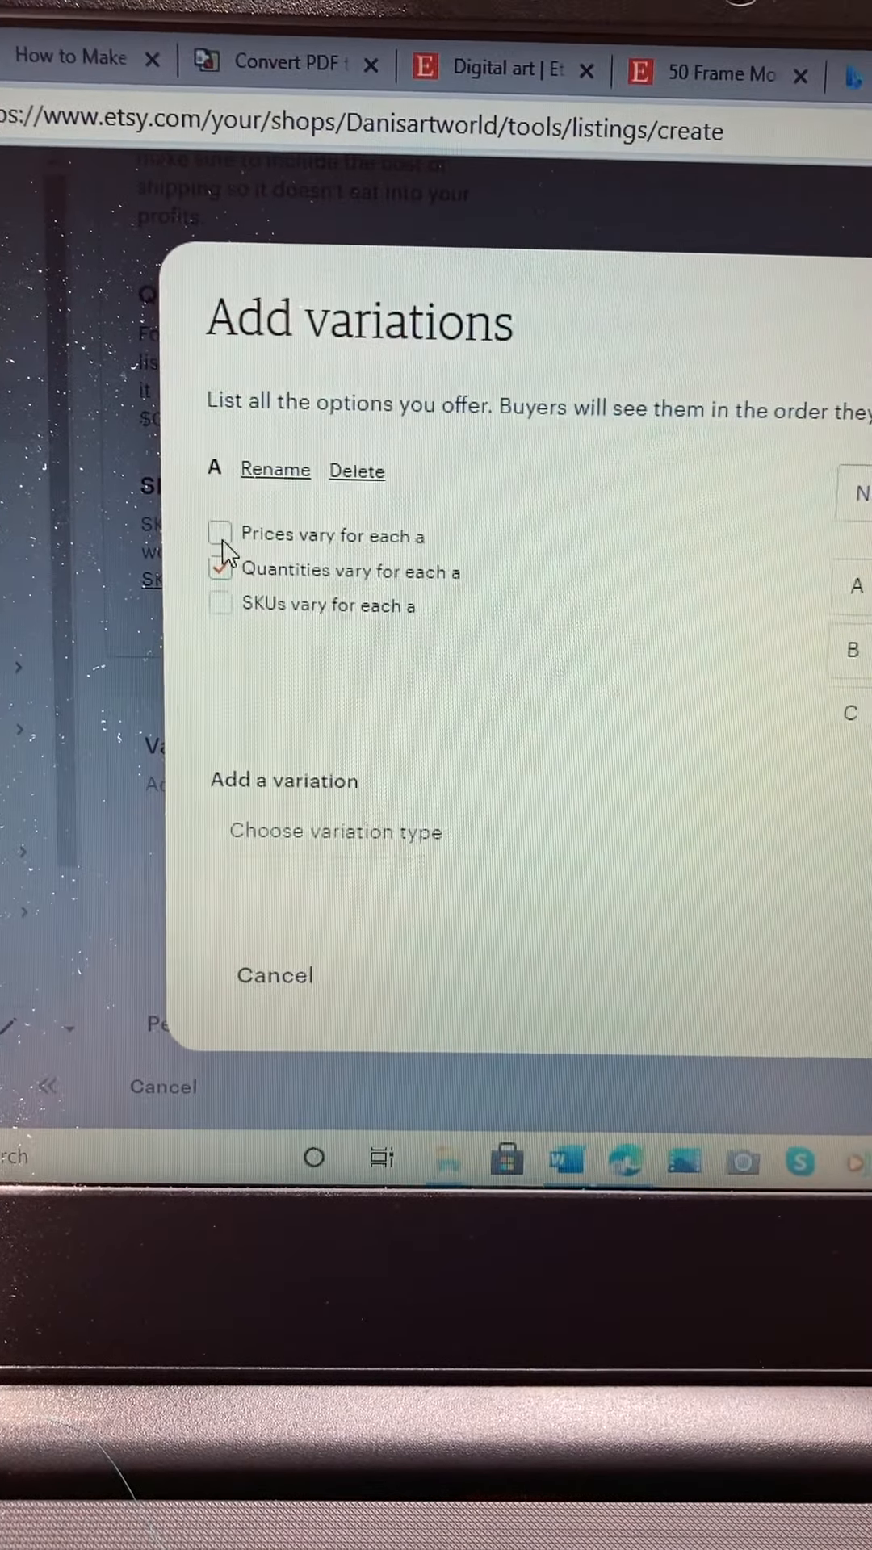
click(210, 535)
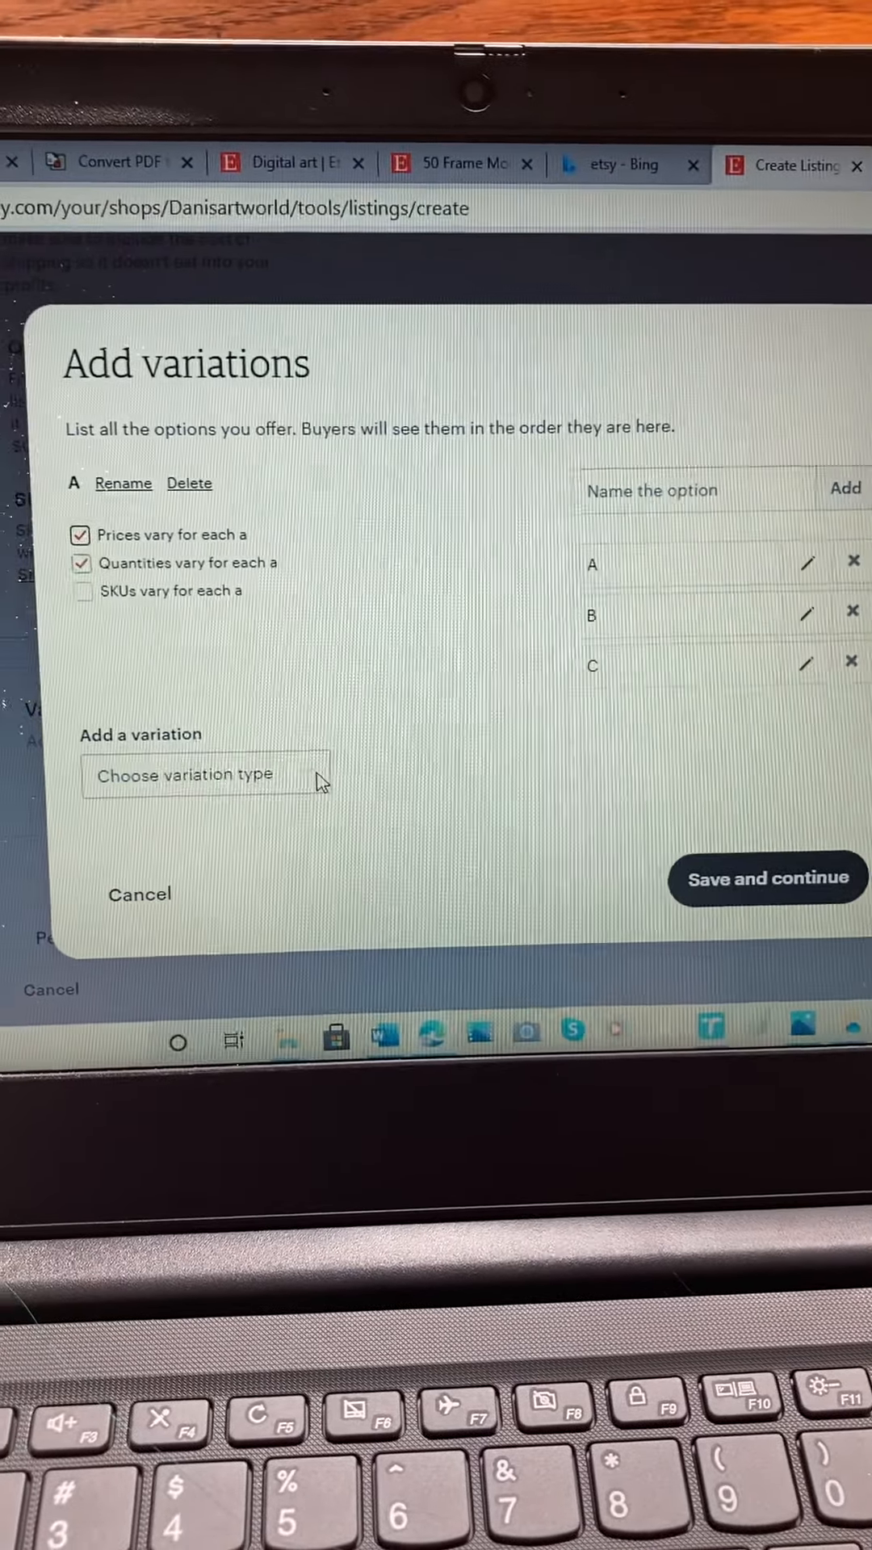
Save variation A and return to the listing form.
click(196, 774)
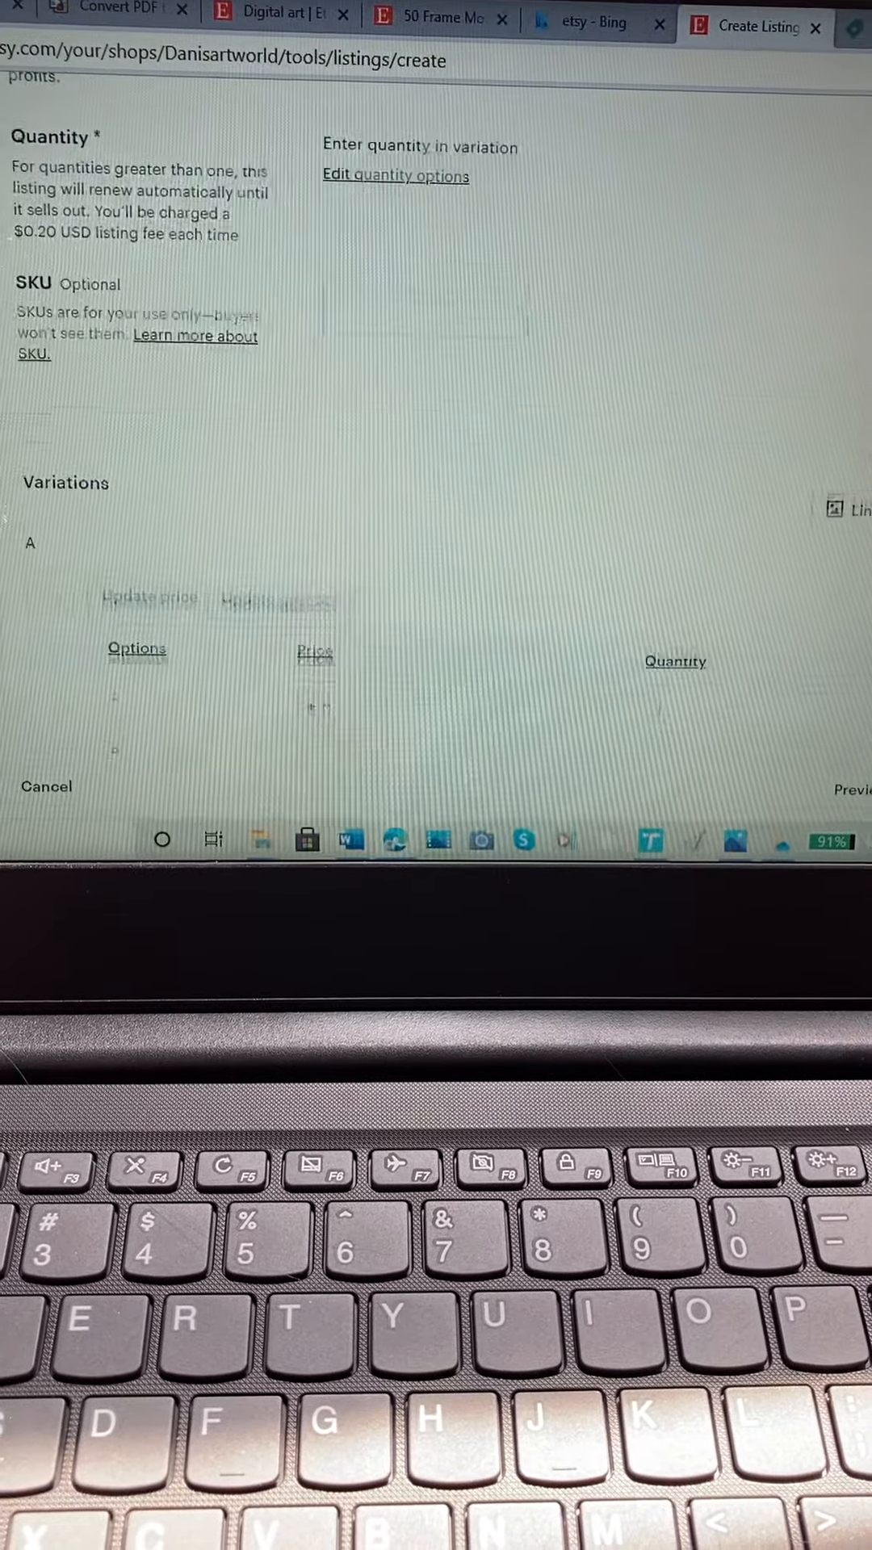
Enter $5.00 for option A and quantities 3, 0 and 1 in the variations table.
scroll(down, 3)
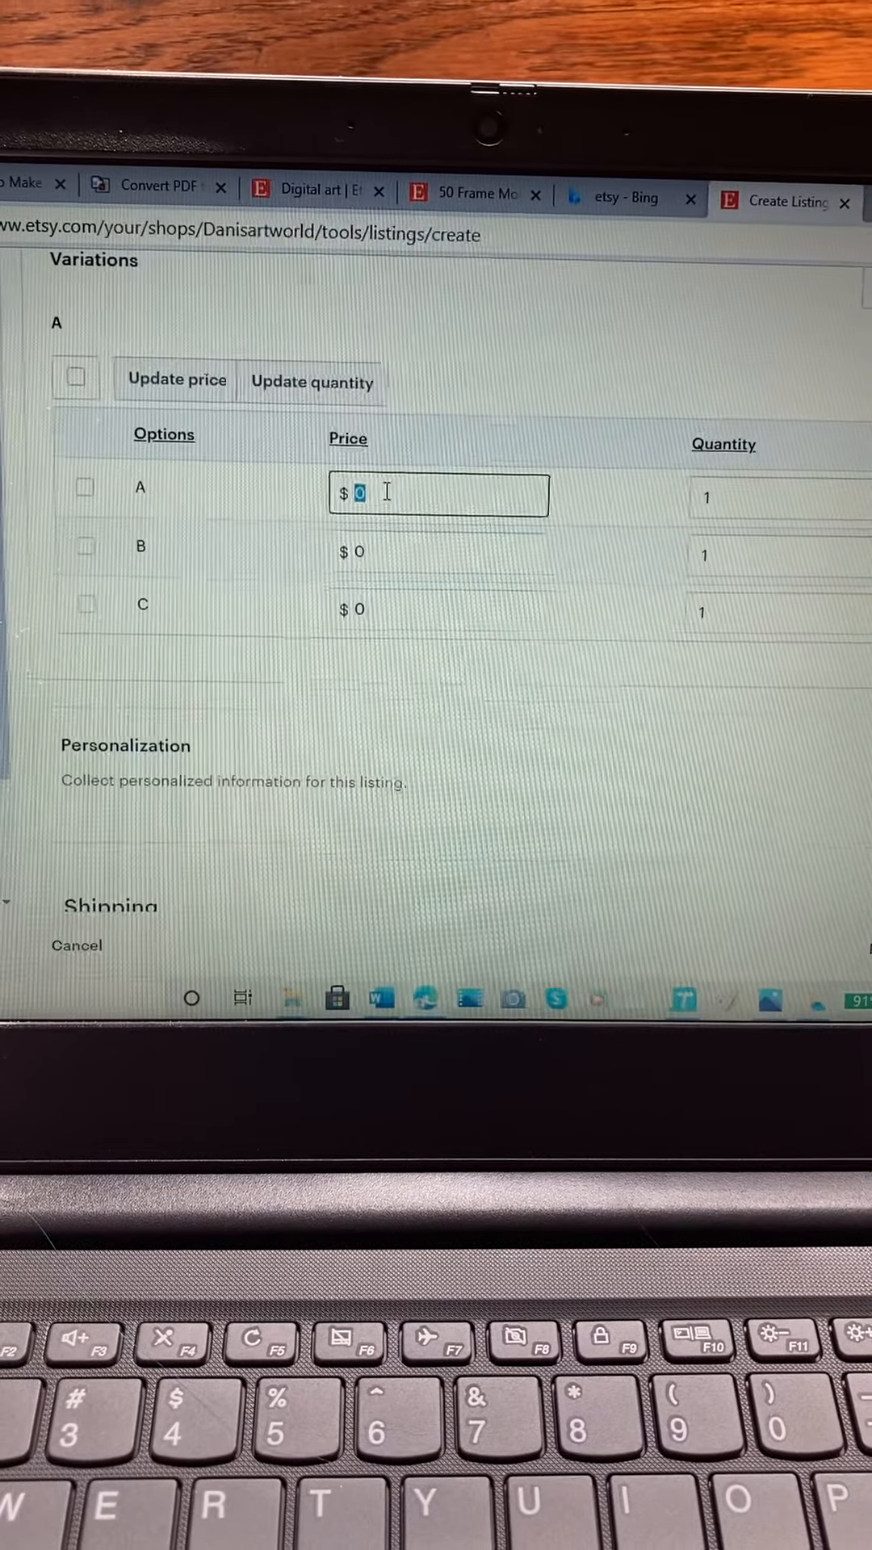
text(5.0)
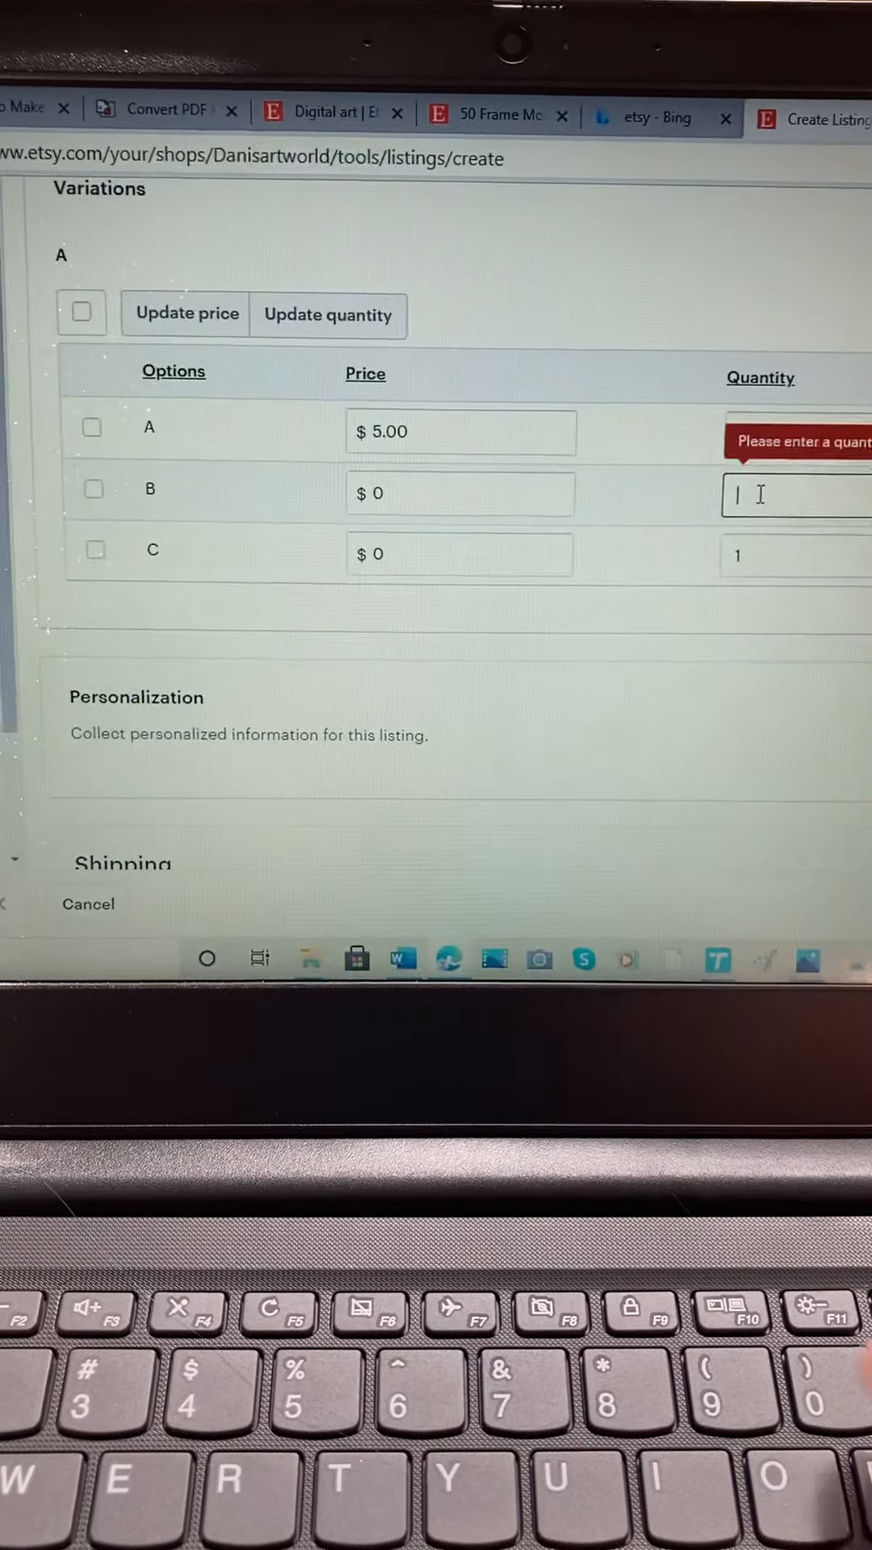
text(0)
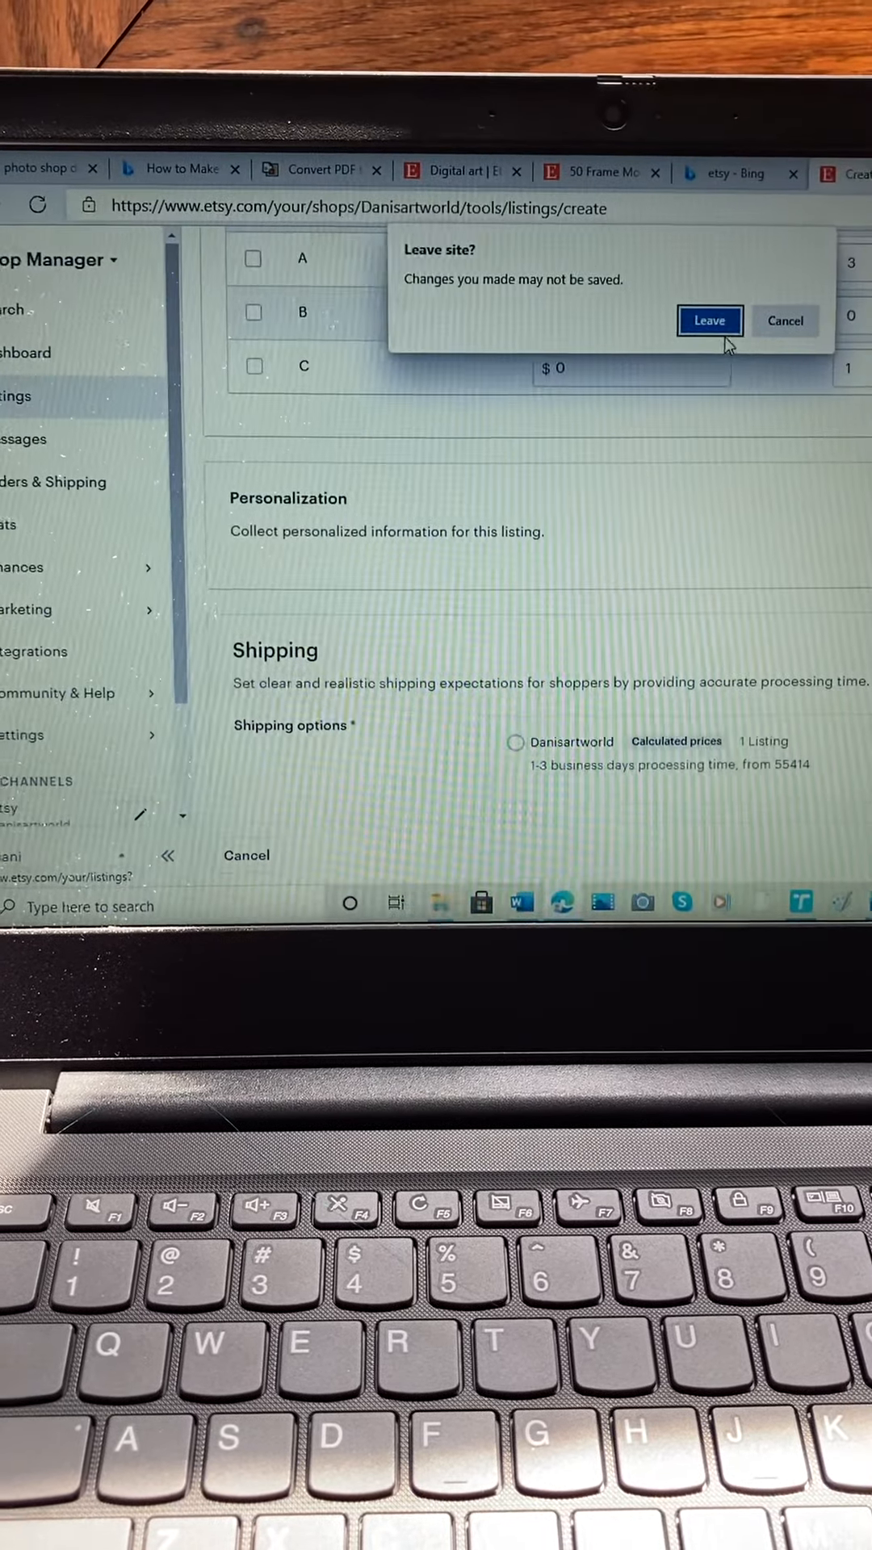
Confirm leaving the listing editor and go to the Danis Resin Art World shop page.
click(709, 321)
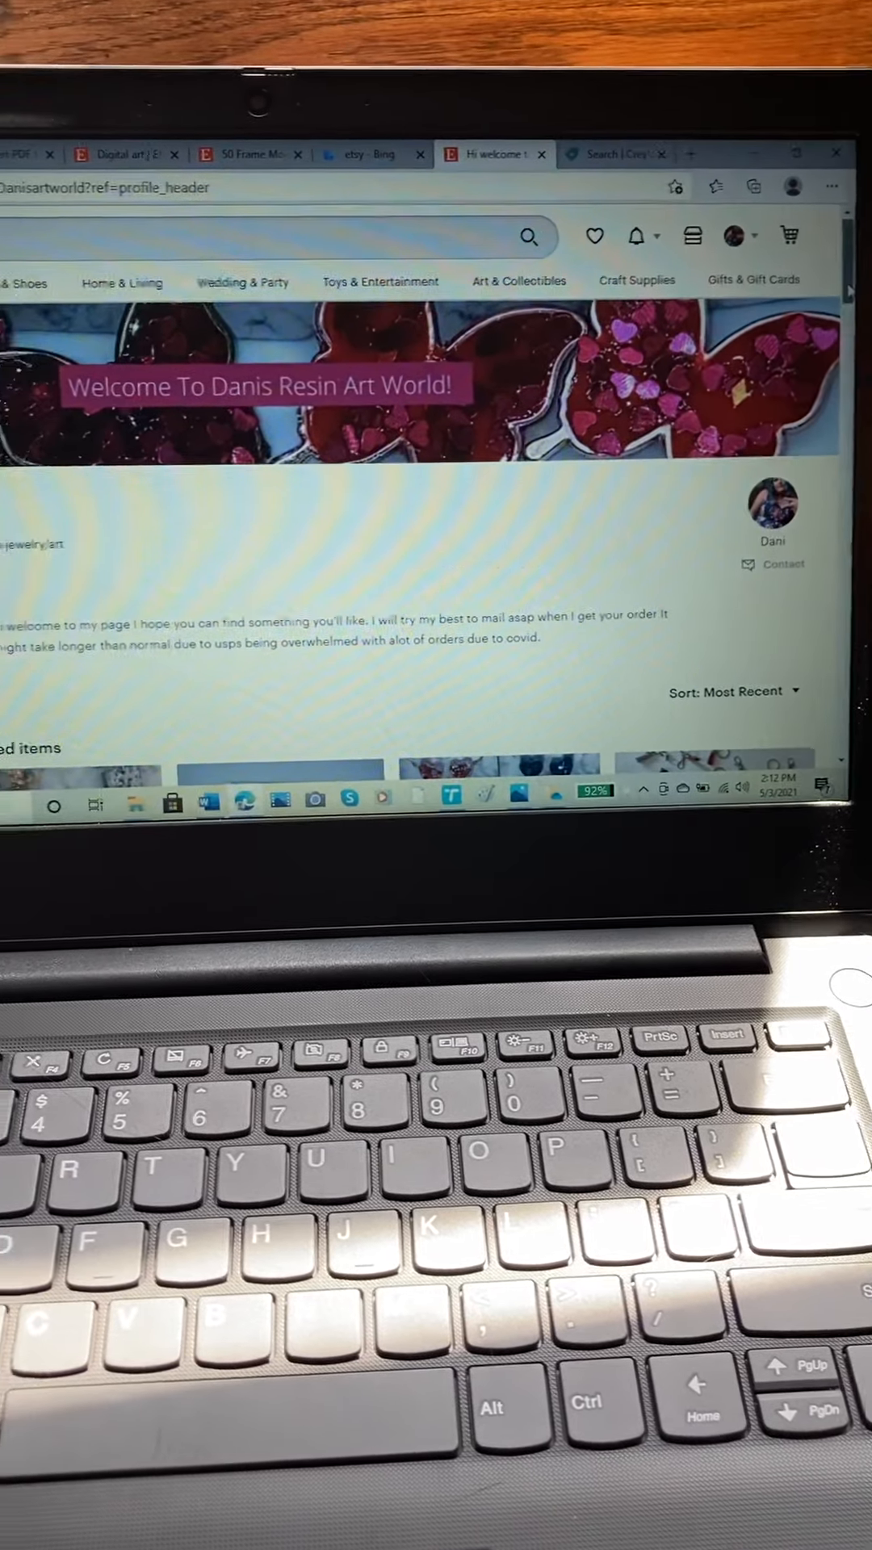
Open the Custom Letter Initial Resin Keychain listing from All Items.
scroll(down, 3)
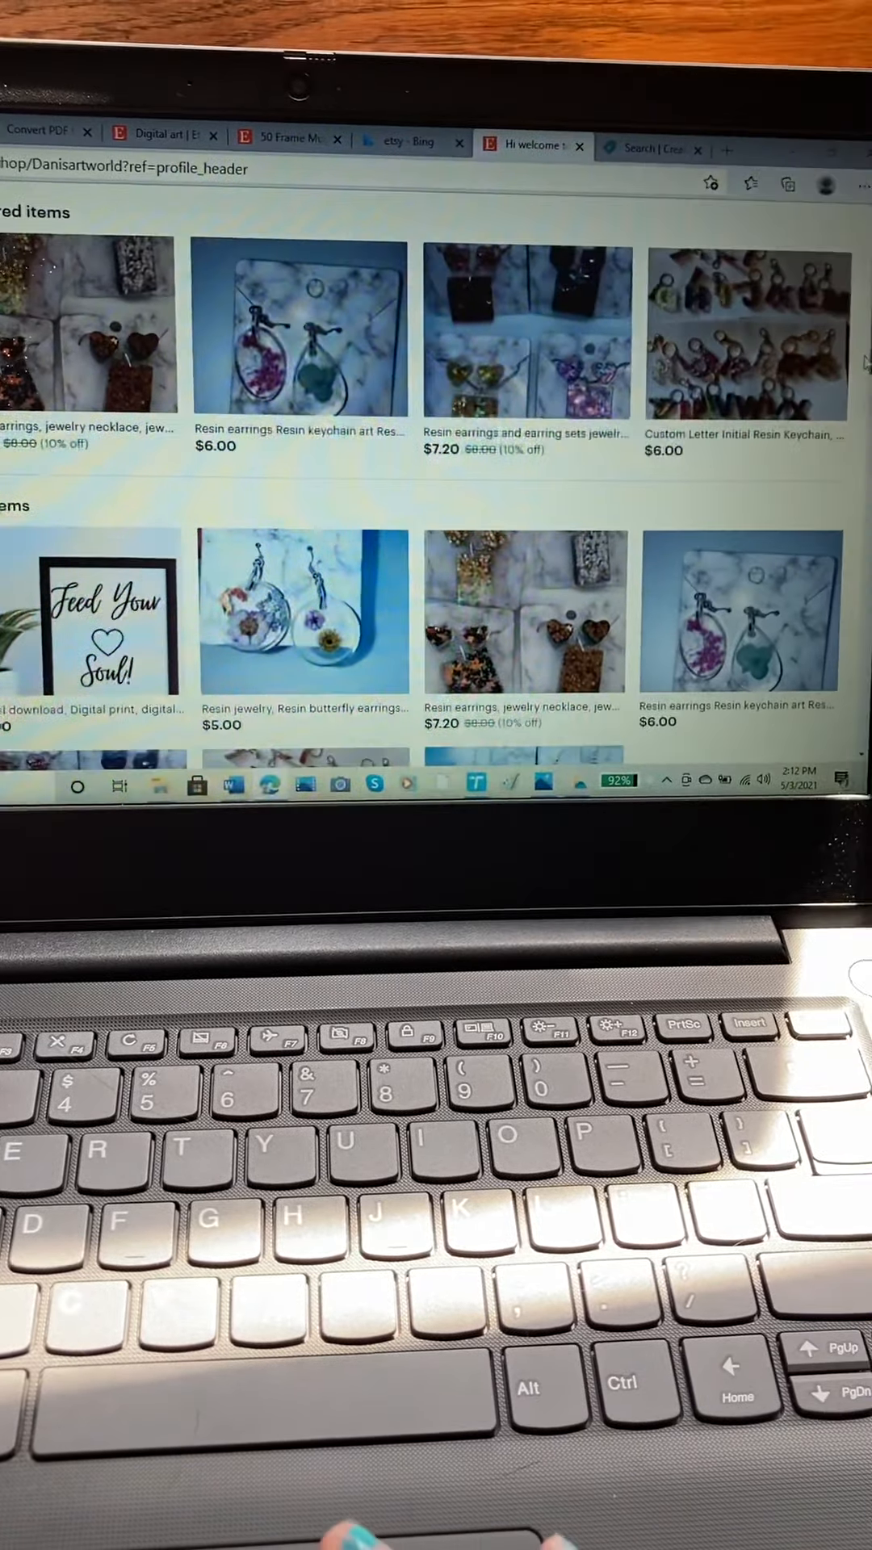
scroll(down, 3)
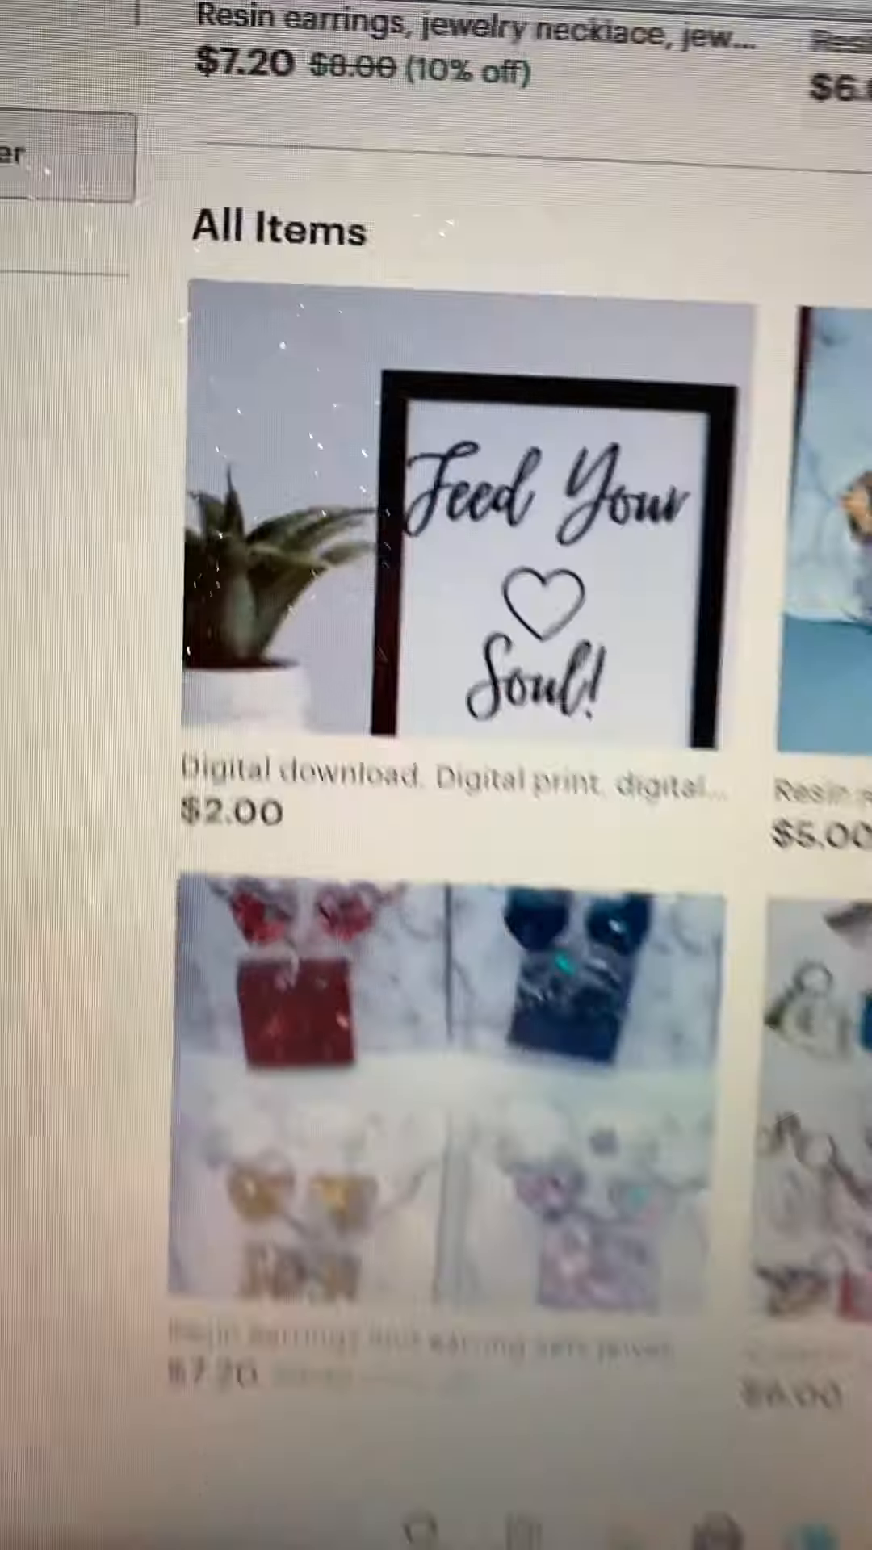
scroll(down, 3)
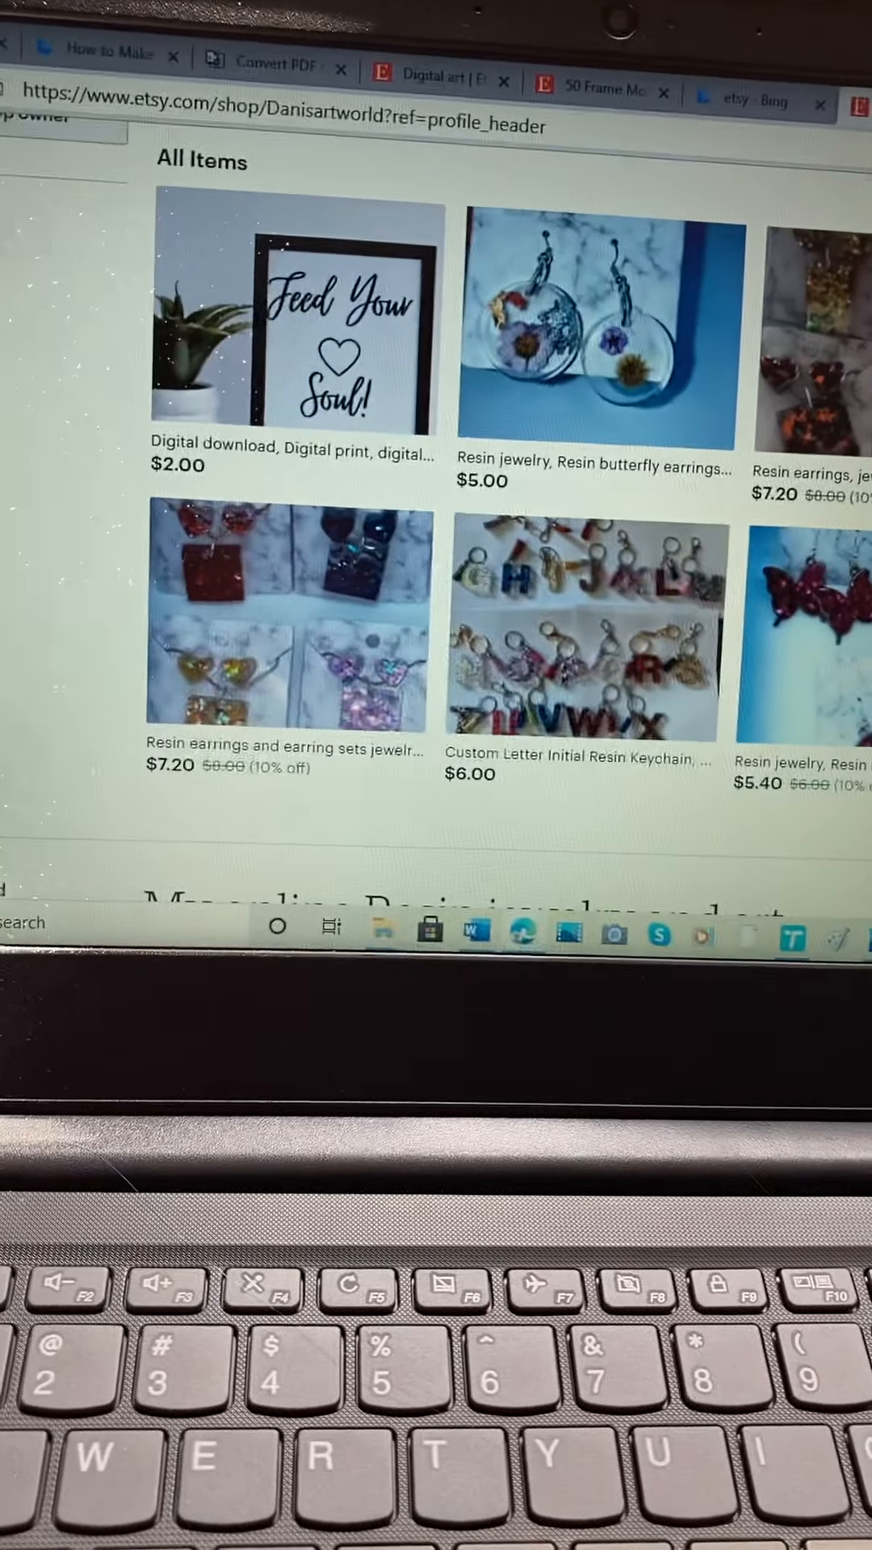
scroll(down, 3)
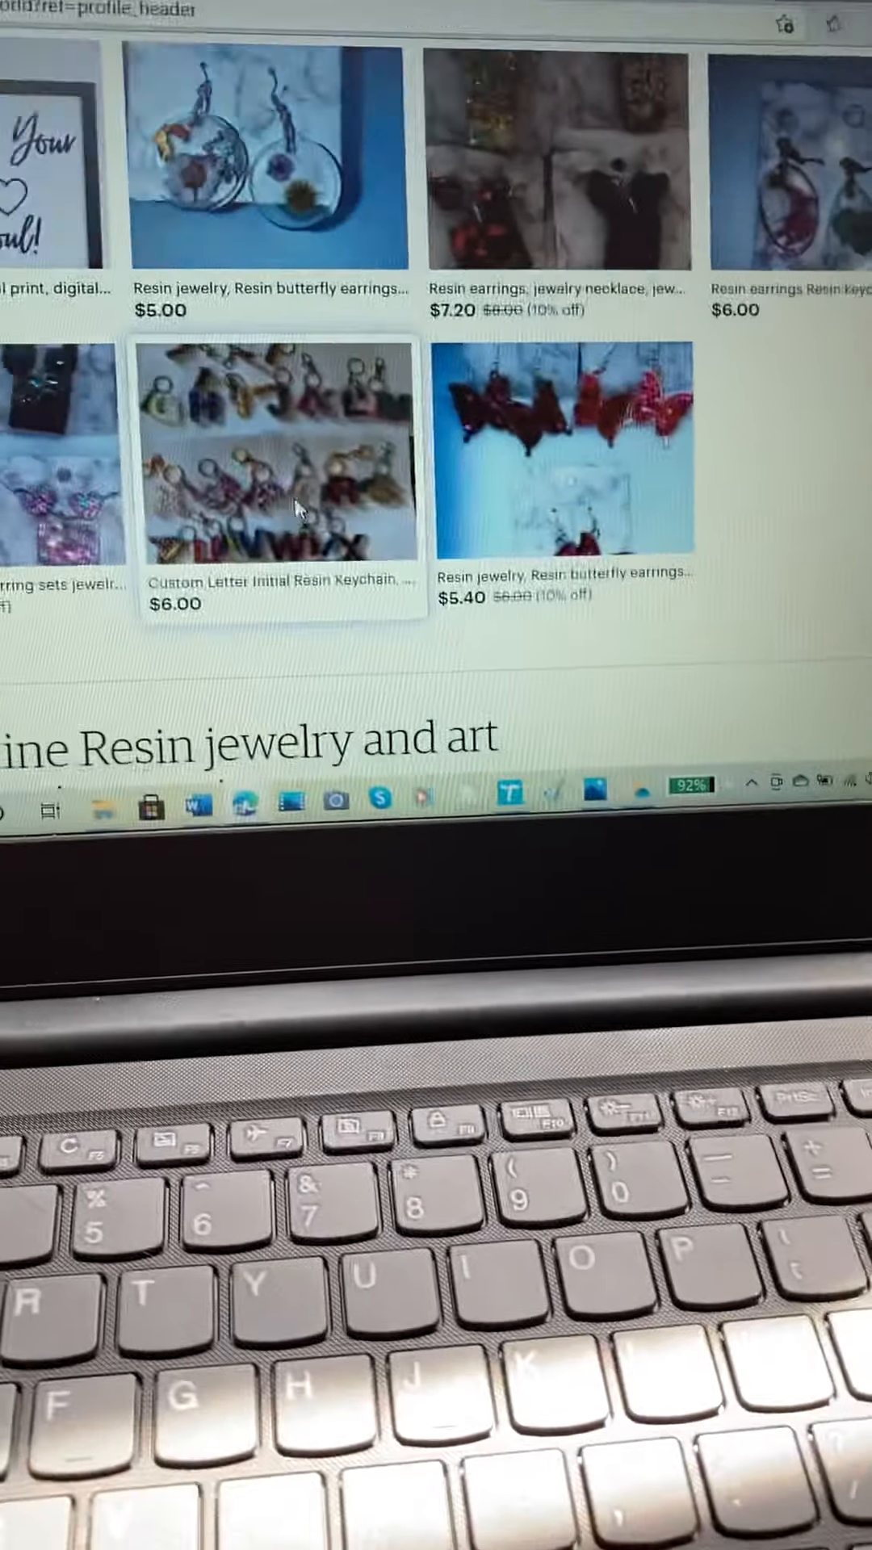
click(277, 455)
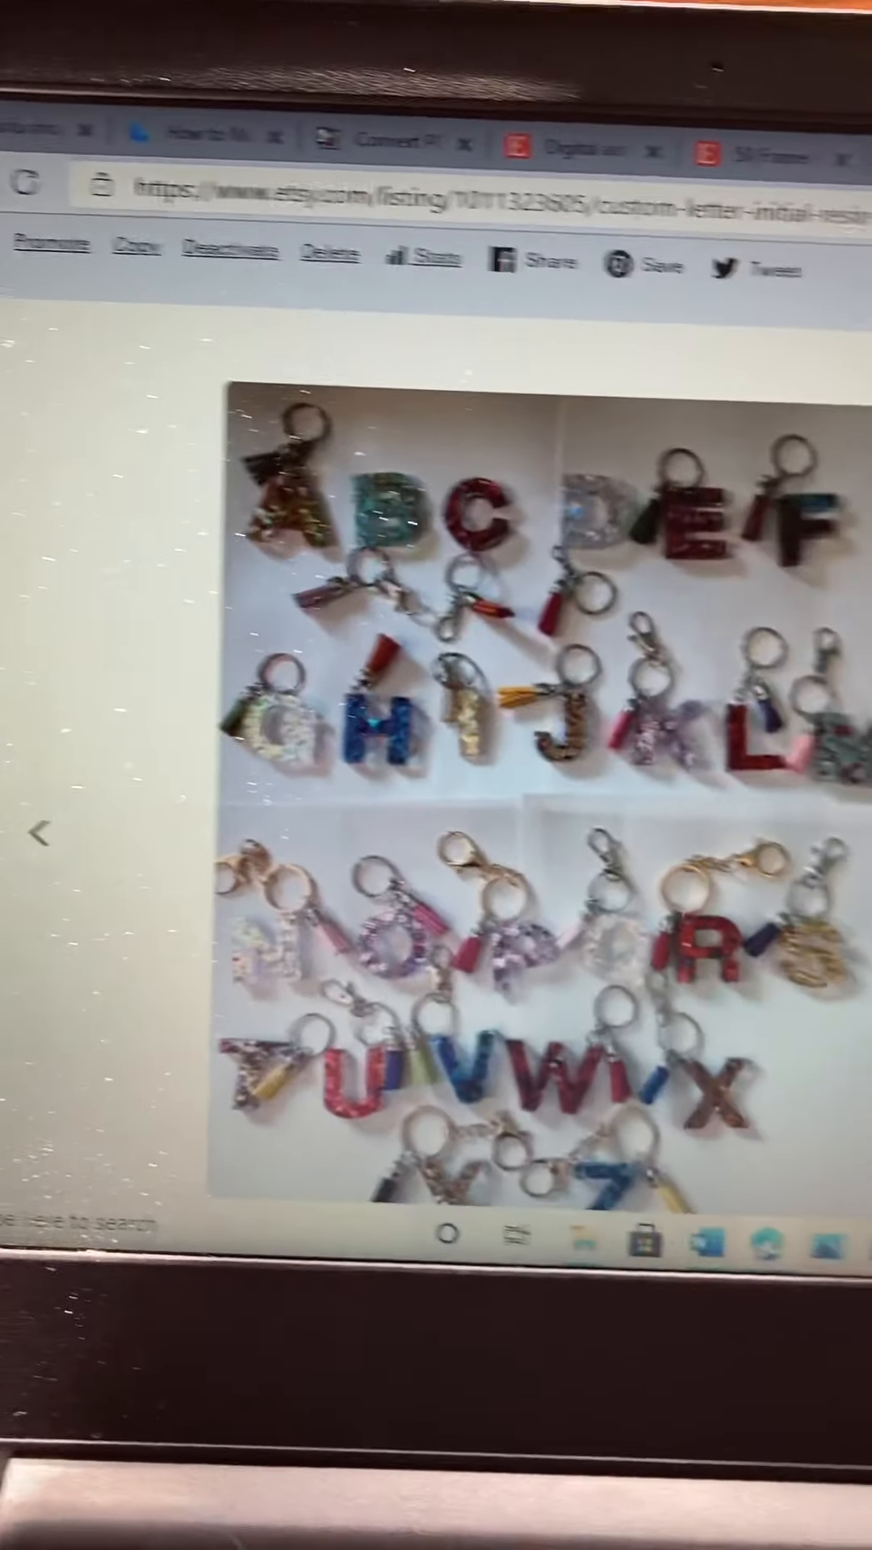
Check the letter style options, seeing A sold out, then switch to the etsy Bing tab.
click(550, 708)
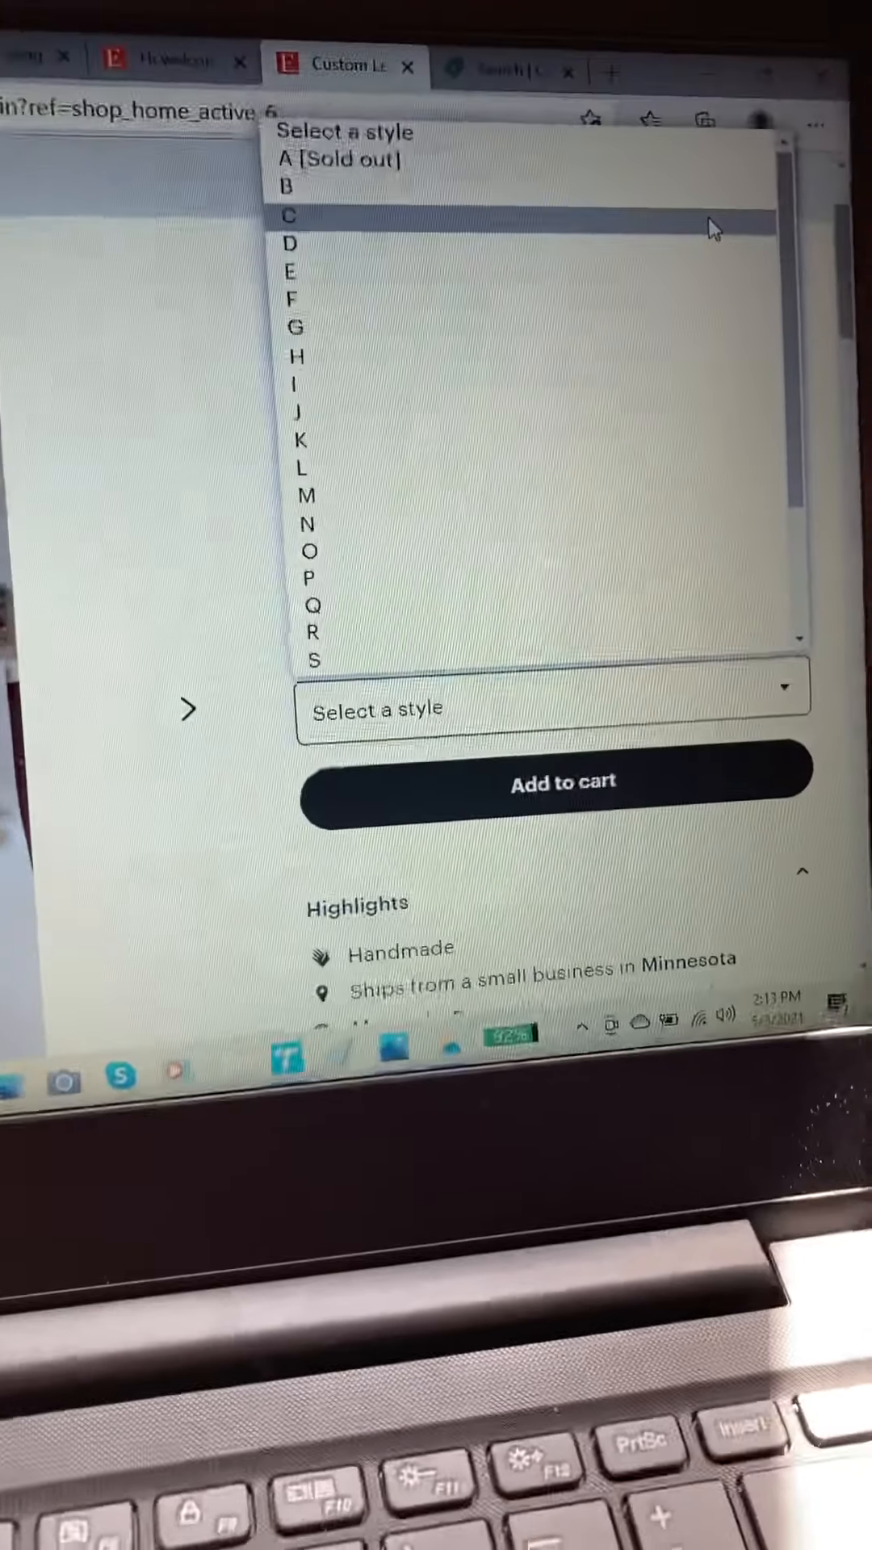
click(290, 272)
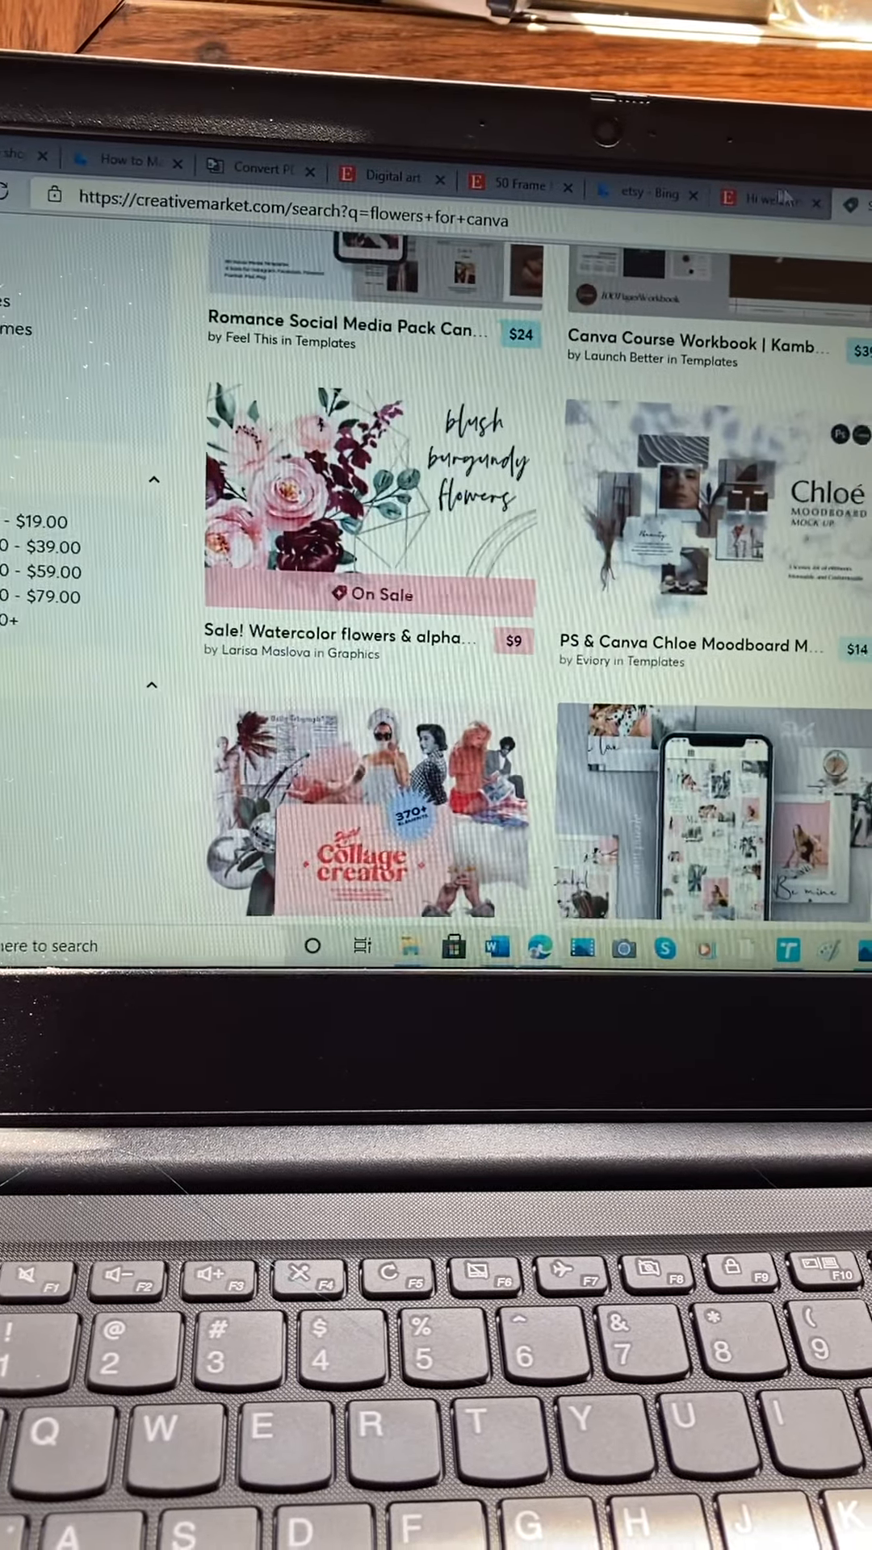
click(656, 195)
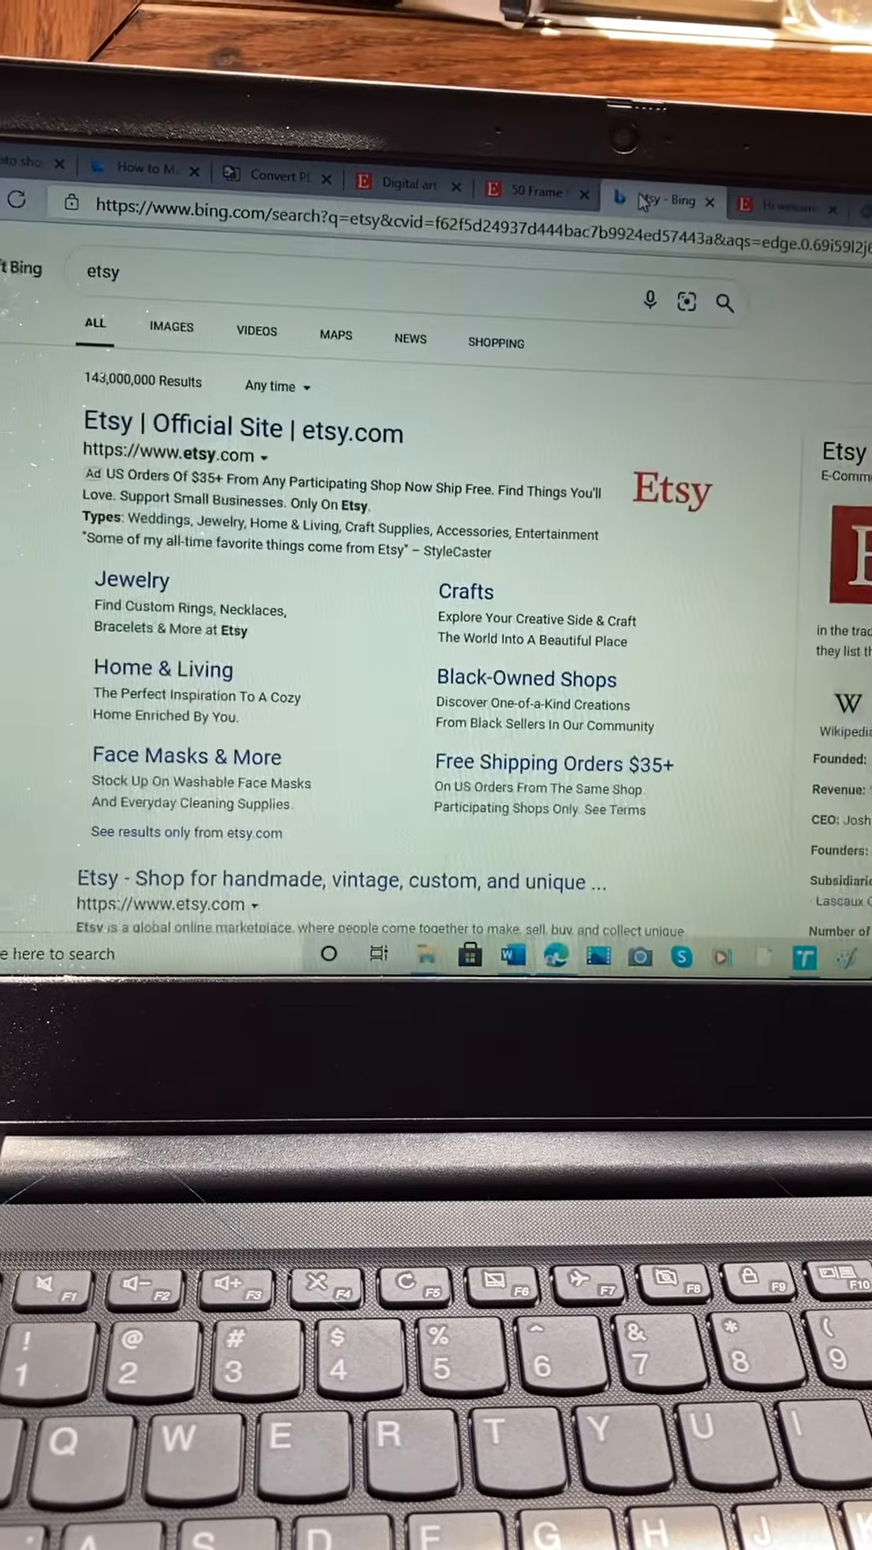